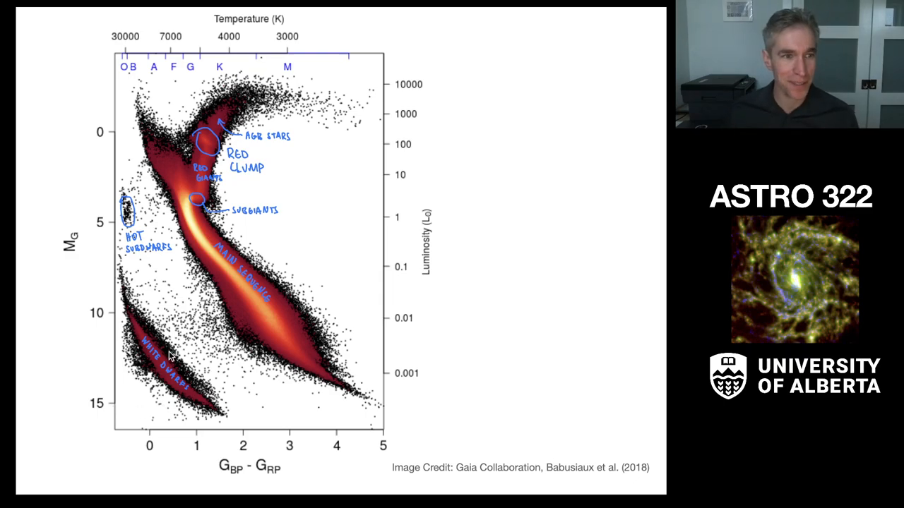
pyautogui.moveTo(158, 86)
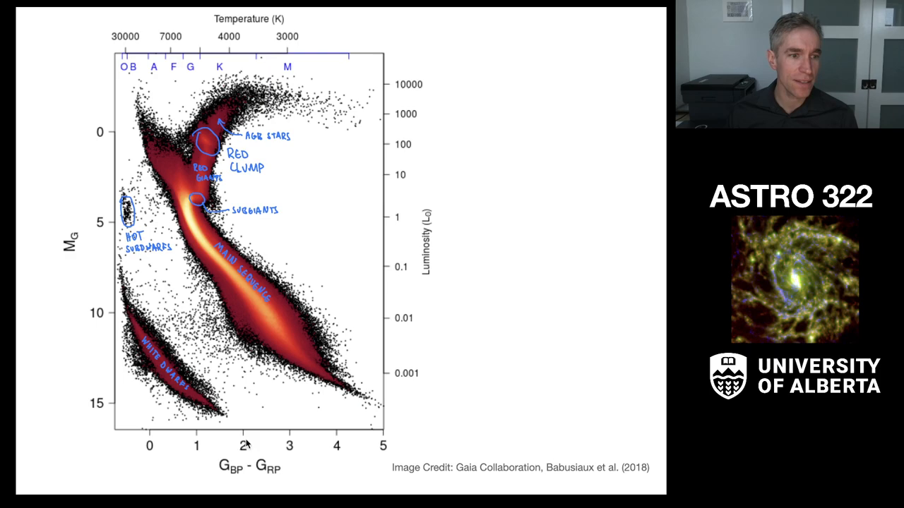
pyautogui.moveTo(387, 215)
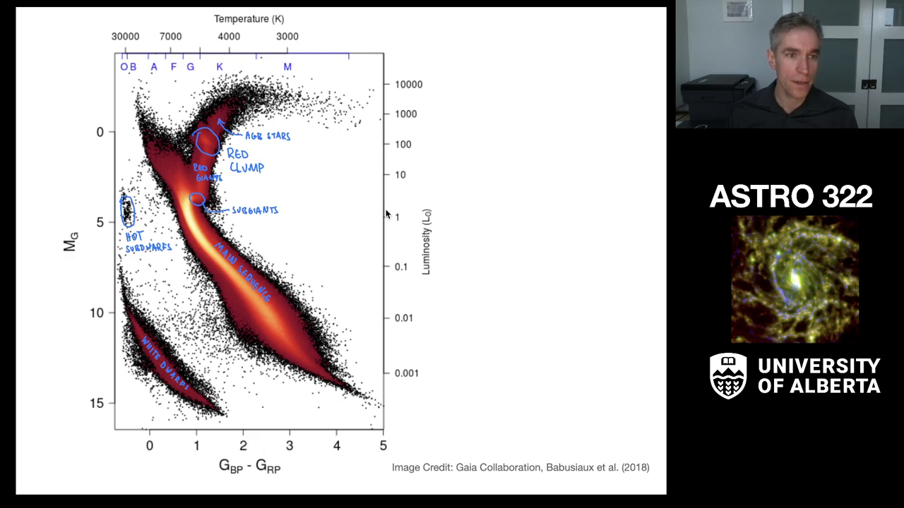
pyautogui.moveTo(331, 268)
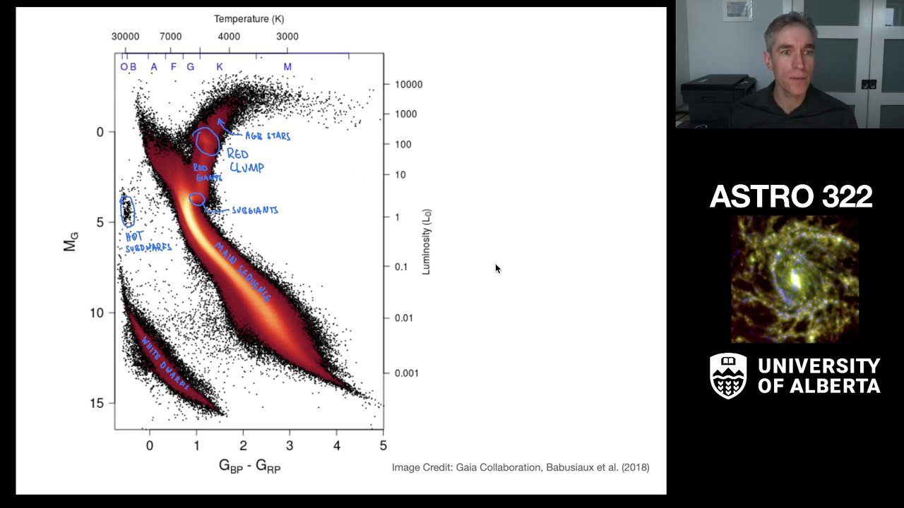
pyautogui.moveTo(404, 254)
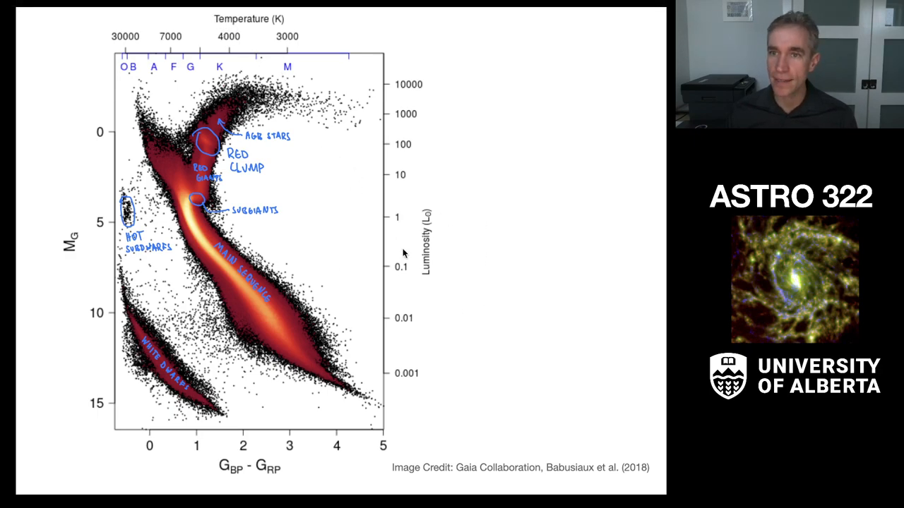
pyautogui.moveTo(414, 396)
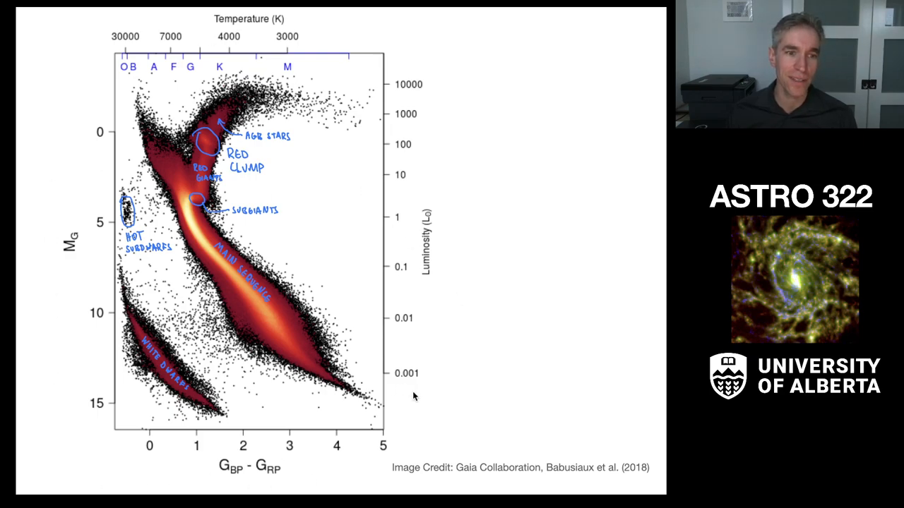
pyautogui.moveTo(557, 345)
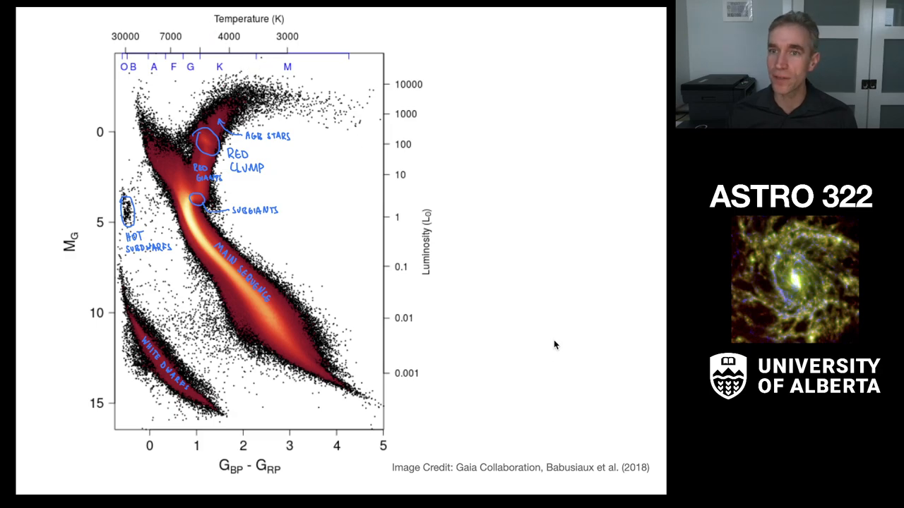
pyautogui.moveTo(221, 102)
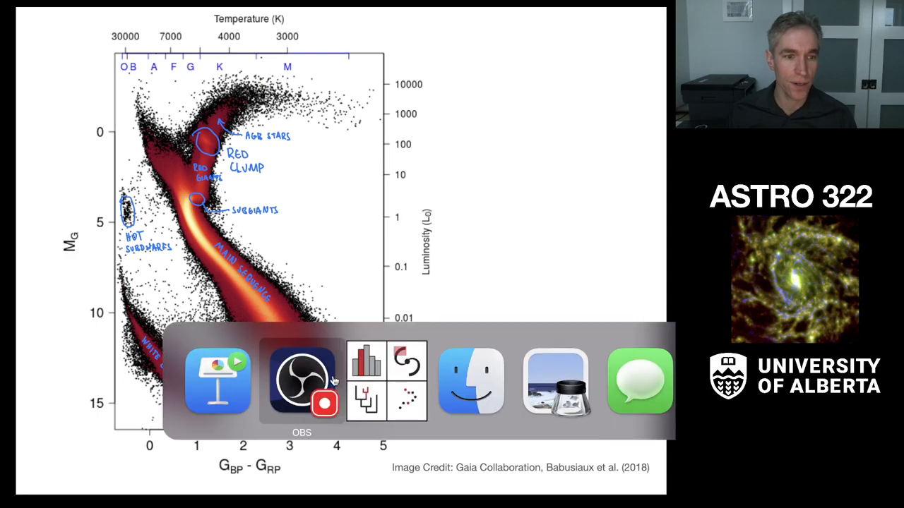
# Create a 2D scatter viewer of pleiades-results, defaulting to mg against source_id.
pyautogui.click(387, 381)
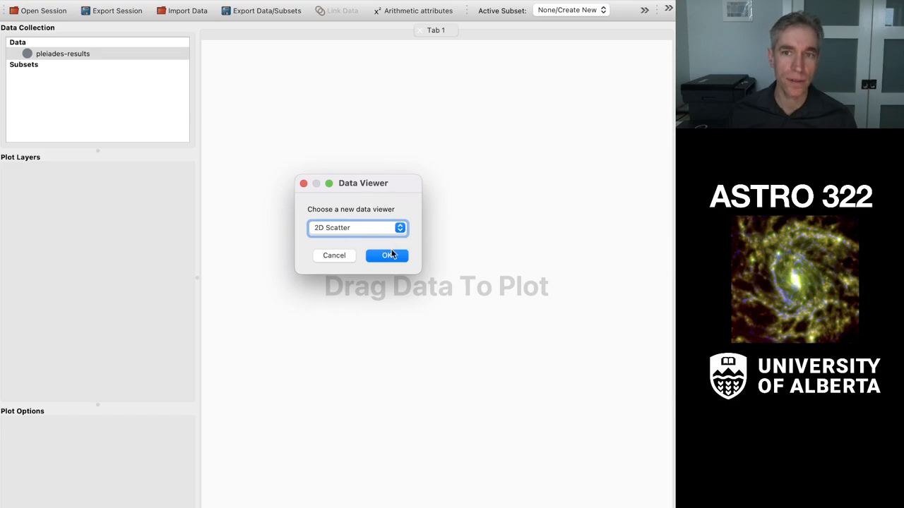
pyautogui.click(387, 255)
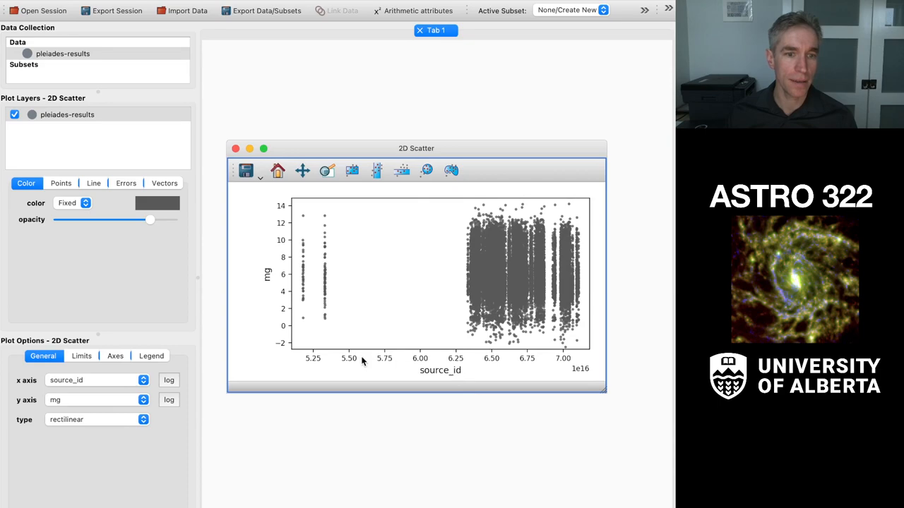
pyautogui.moveTo(261, 247)
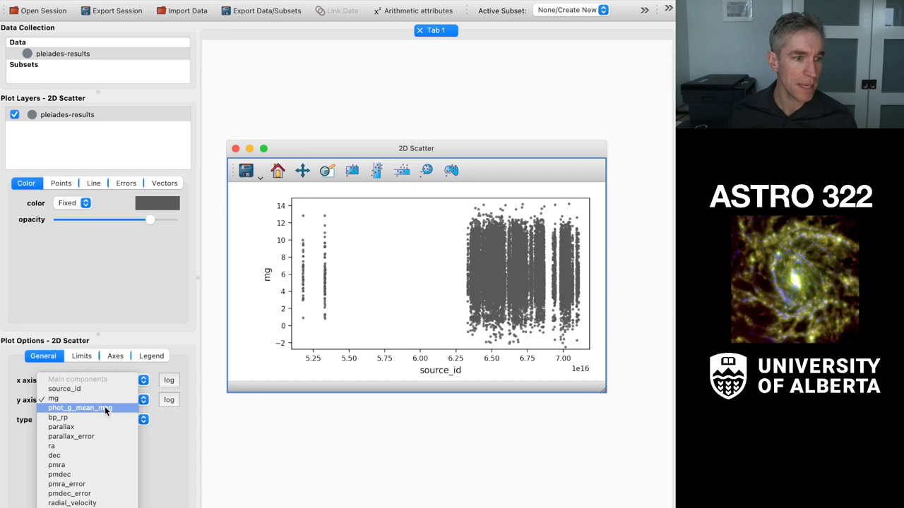
# Plot phot_g_mean_mag on the y axis against bp_rp on the x axis.
pyautogui.click(79, 407)
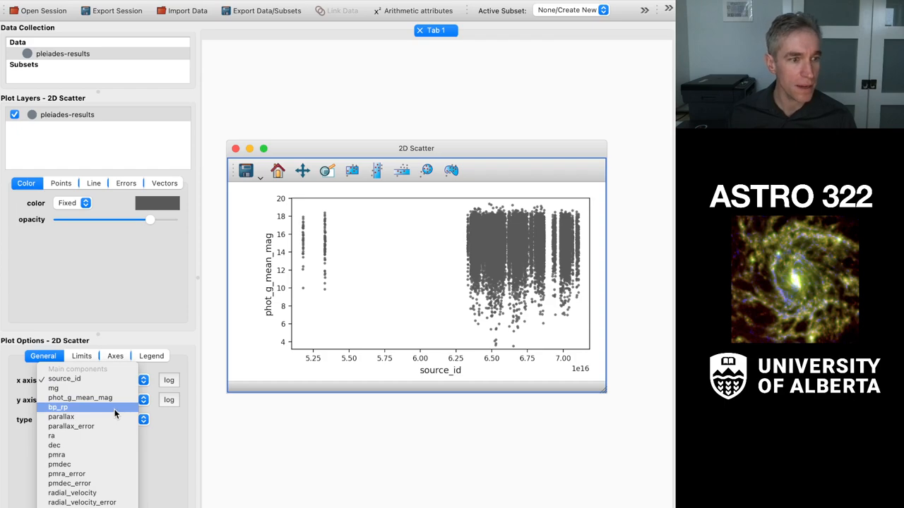
pyautogui.click(58, 406)
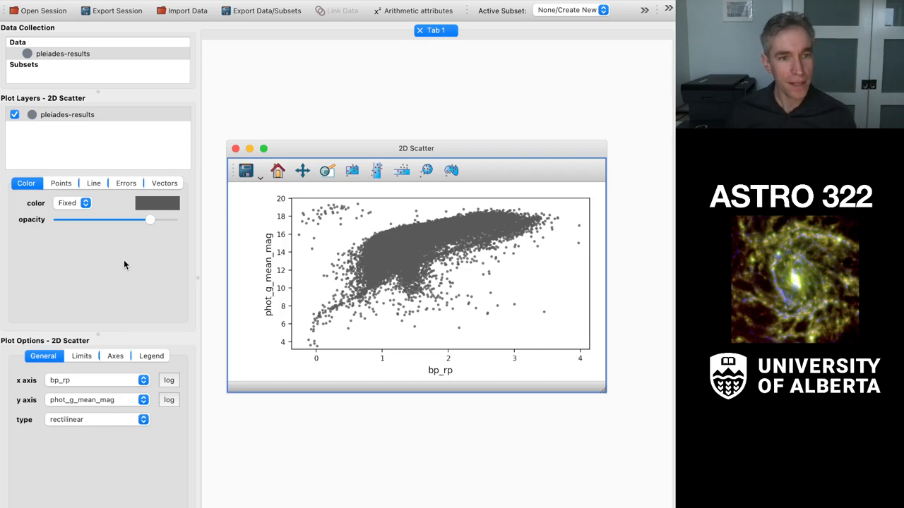
pyautogui.moveTo(197, 265)
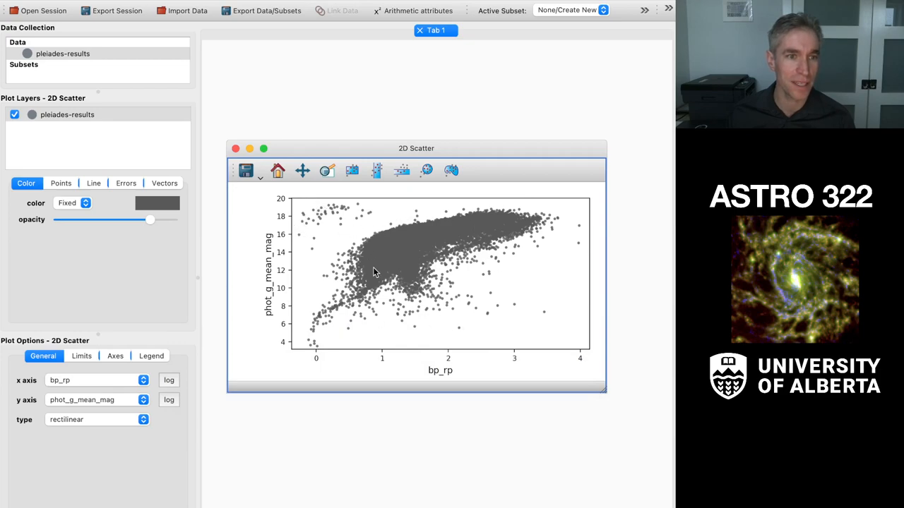
pyautogui.moveTo(407, 144)
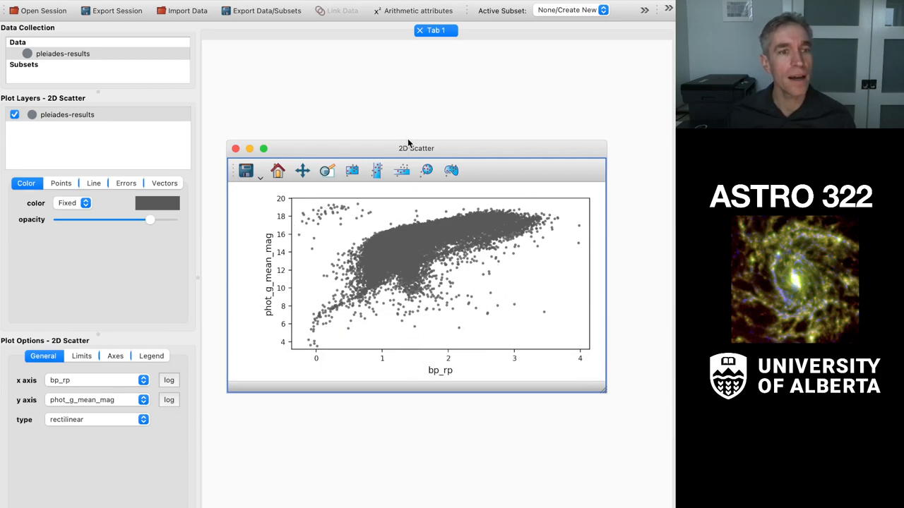
# Move the scatter viewer to the top left and enlarge it to fill more workspace.
pyautogui.moveTo(416, 149); pyautogui.dragTo(407, 59)
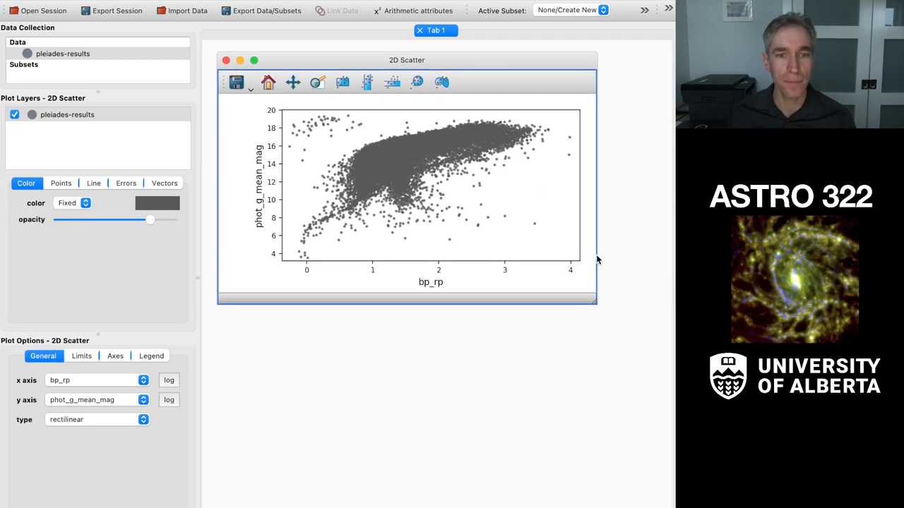
pyautogui.moveTo(596, 305); pyautogui.dragTo(651, 483)
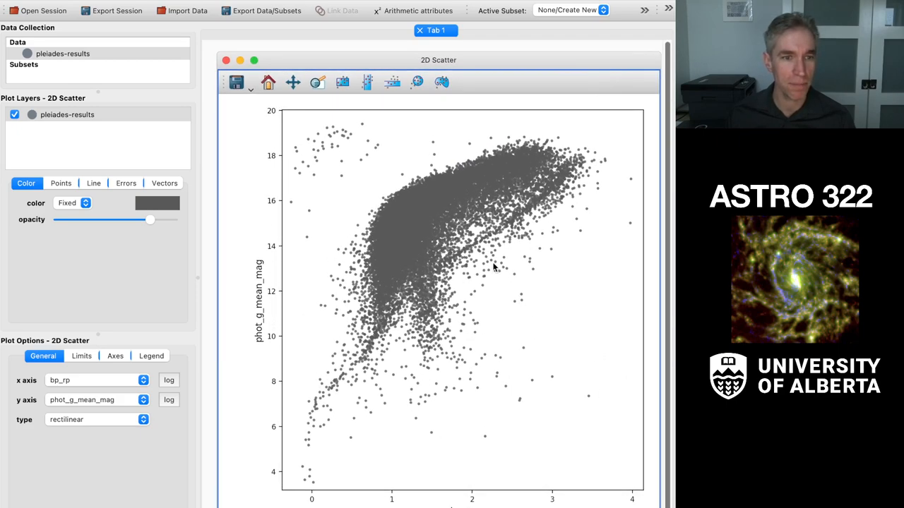
pyautogui.moveTo(423, 121)
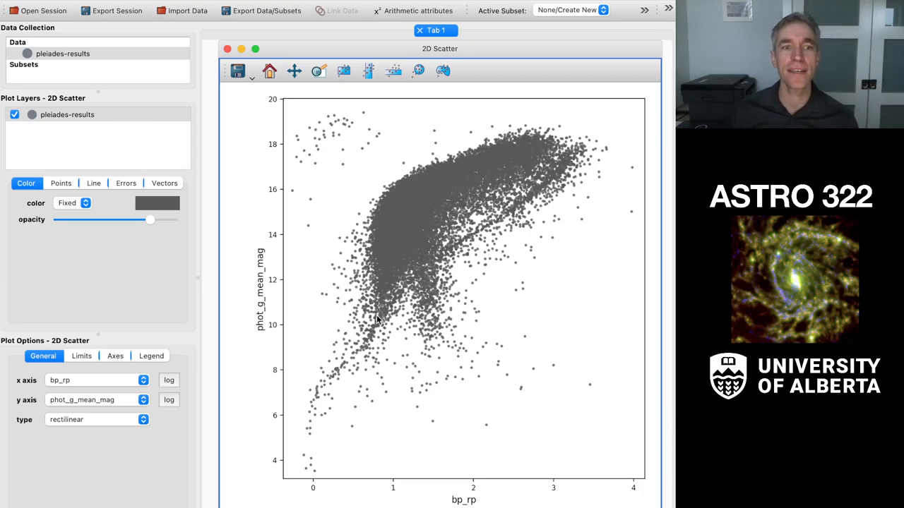
pyautogui.moveTo(426, 249)
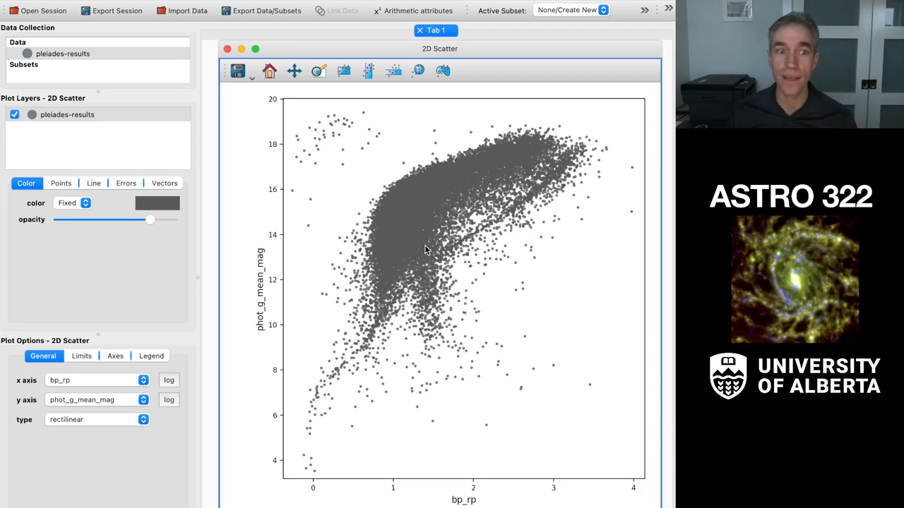
pyautogui.moveTo(491, 235)
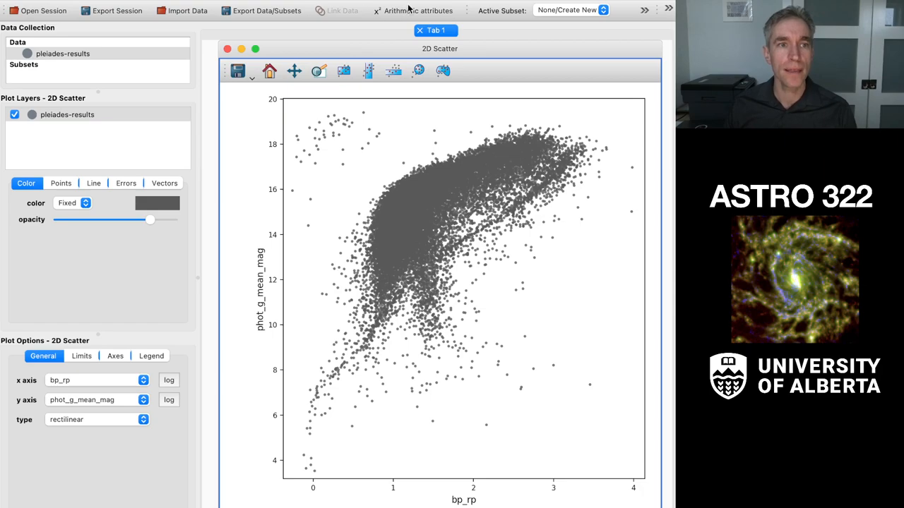
# Start a new arithmetic attribute named abs_mag in the derived-attribute editor.
pyautogui.click(412, 9)
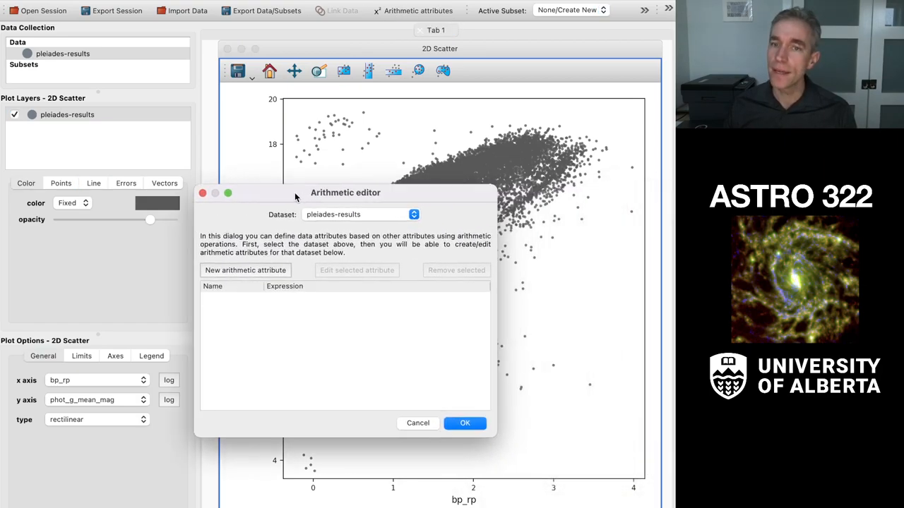
pyautogui.moveTo(348, 345)
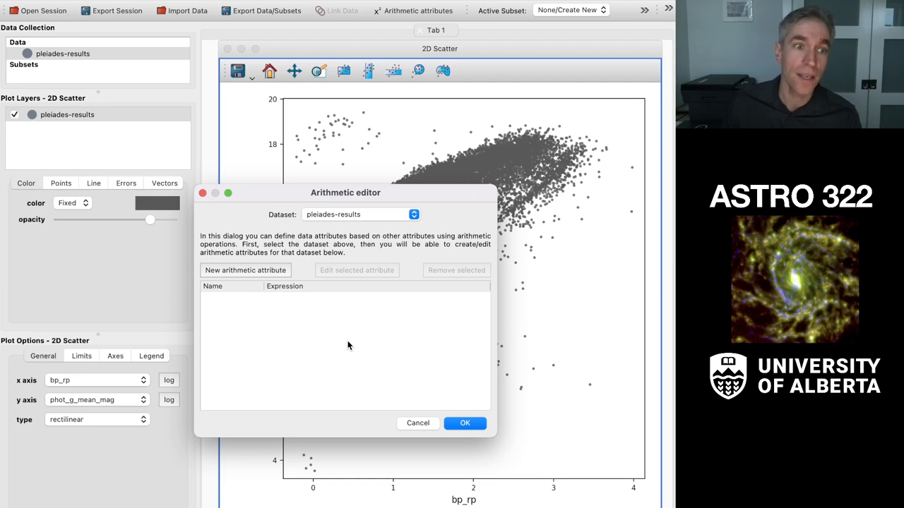
pyautogui.moveTo(412, 289)
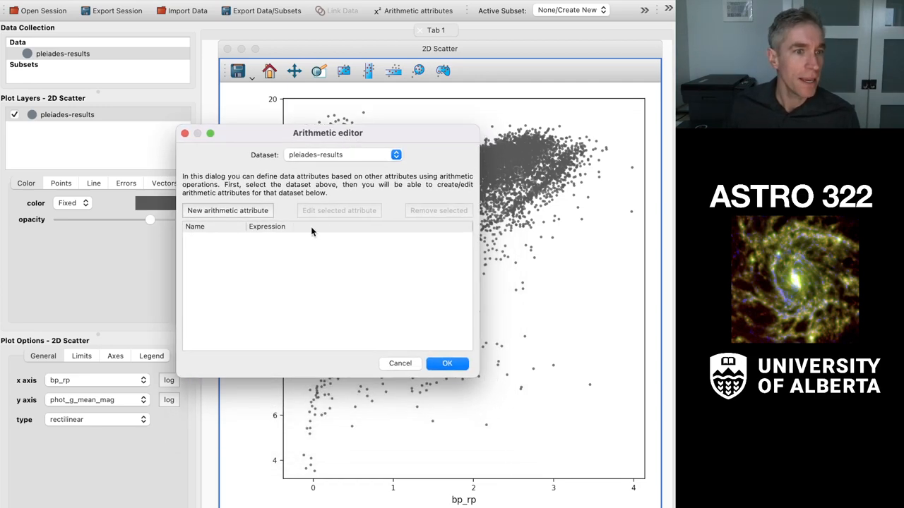
pyautogui.click(225, 210)
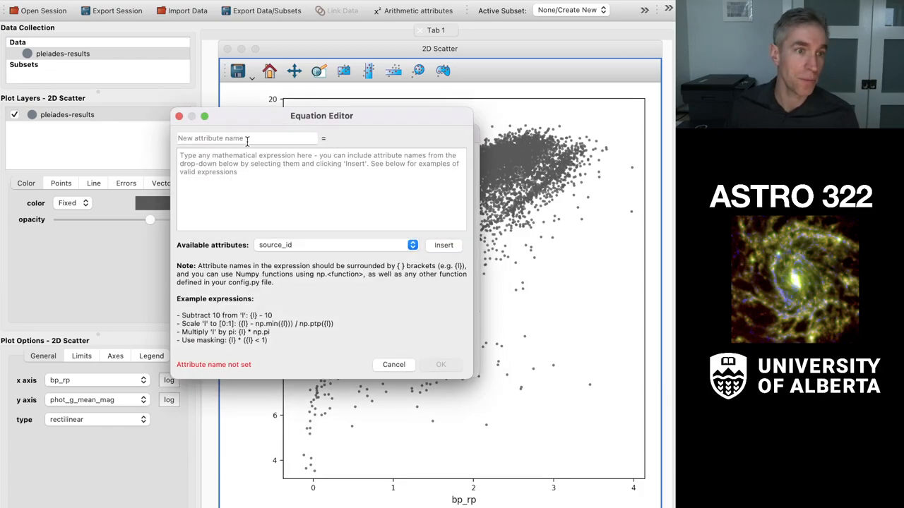
pyautogui.write('abs_')
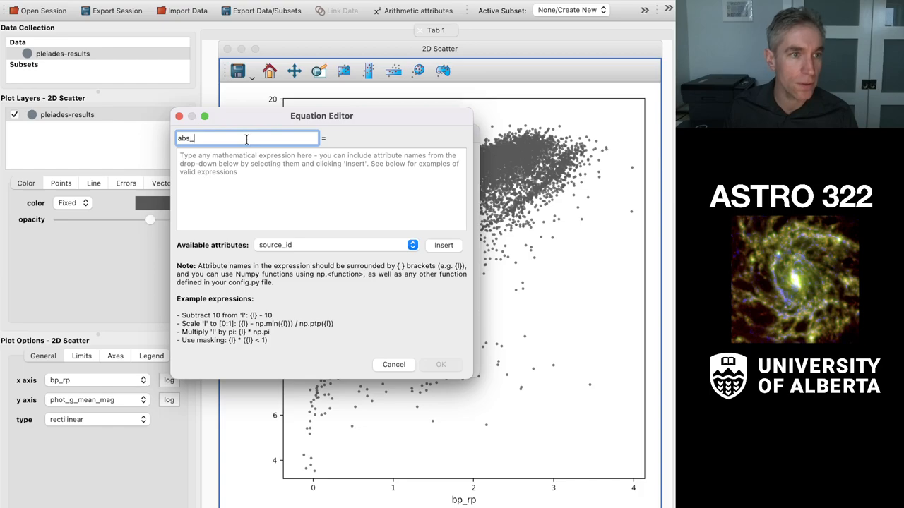
pyautogui.write('mag')
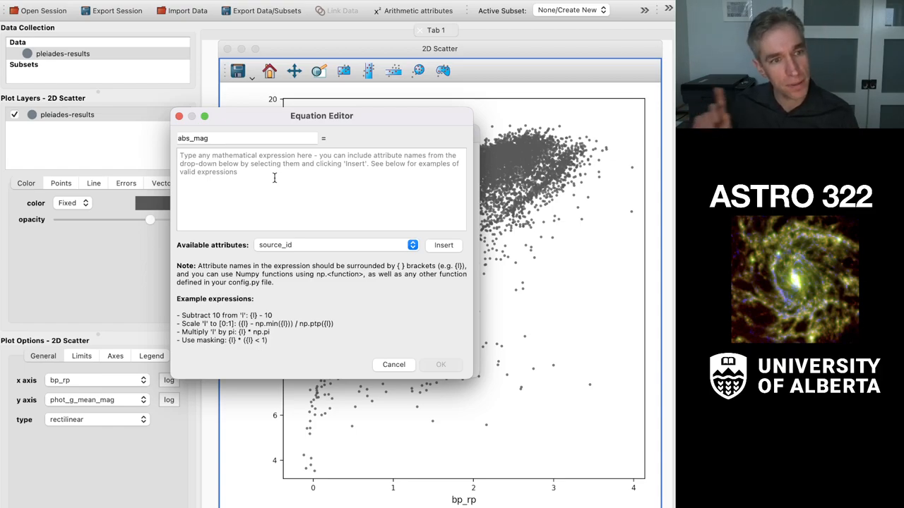
pyautogui.moveTo(334, 255)
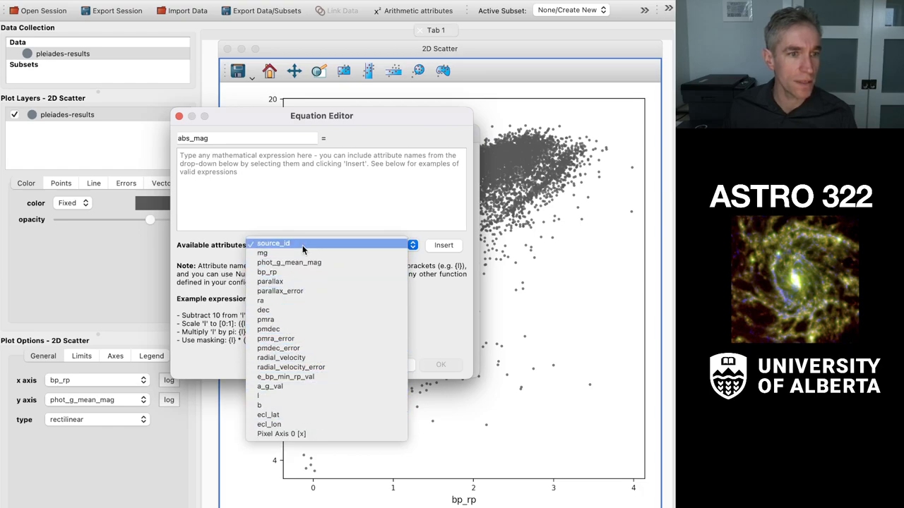
pyautogui.moveTo(317, 424)
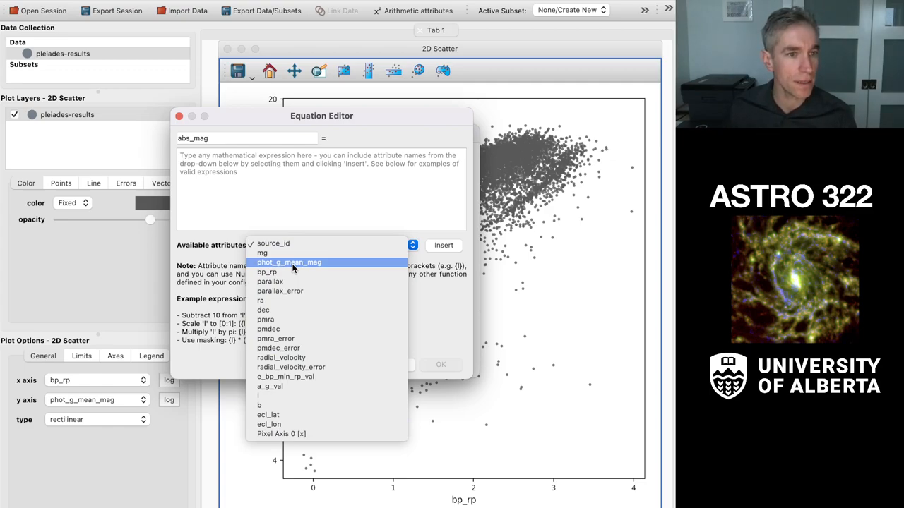
# Draft abs_mag as {phot_g_mean_mag} - 5 * np.log10(1arcsec/parallax) + 5.
pyautogui.click(288, 261)
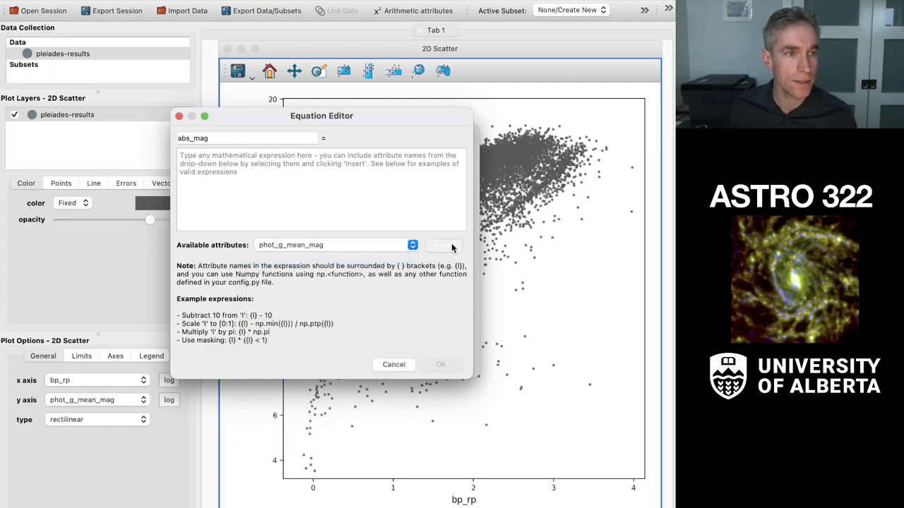
pyautogui.click(444, 245)
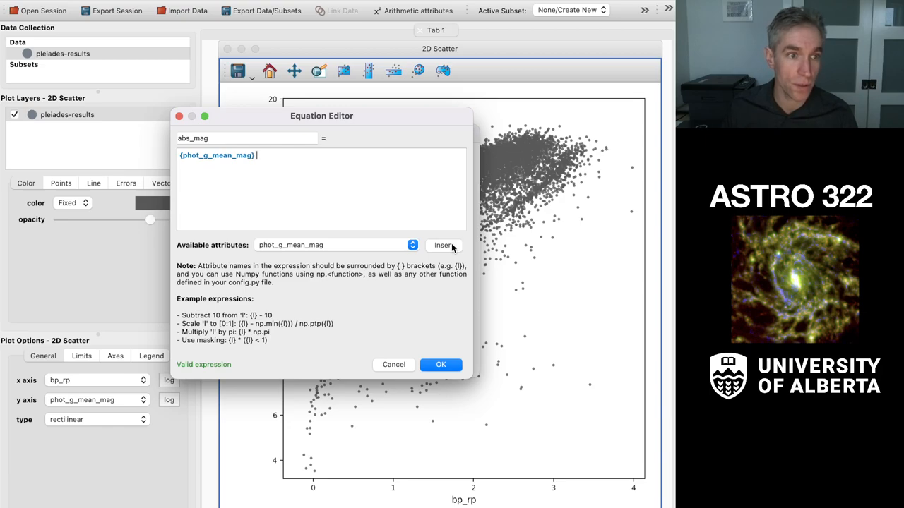
pyautogui.write('- 7')
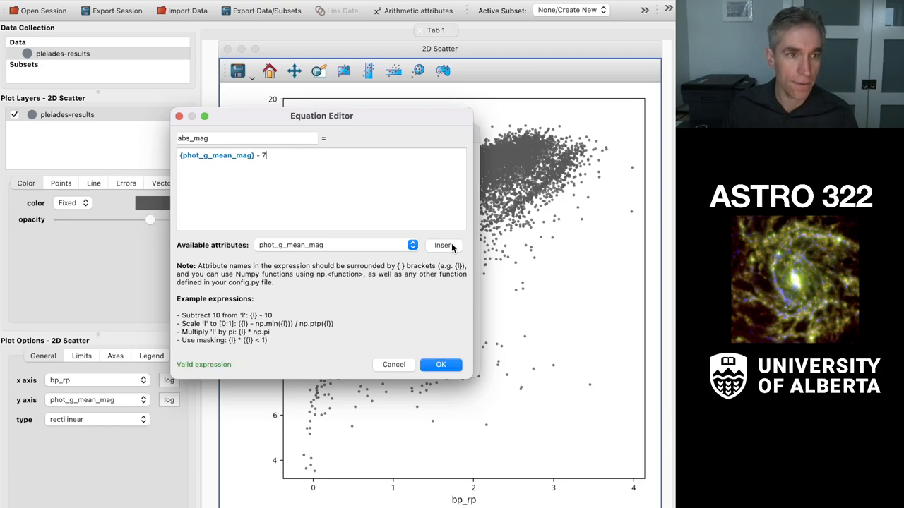
pyautogui.write('5 *')
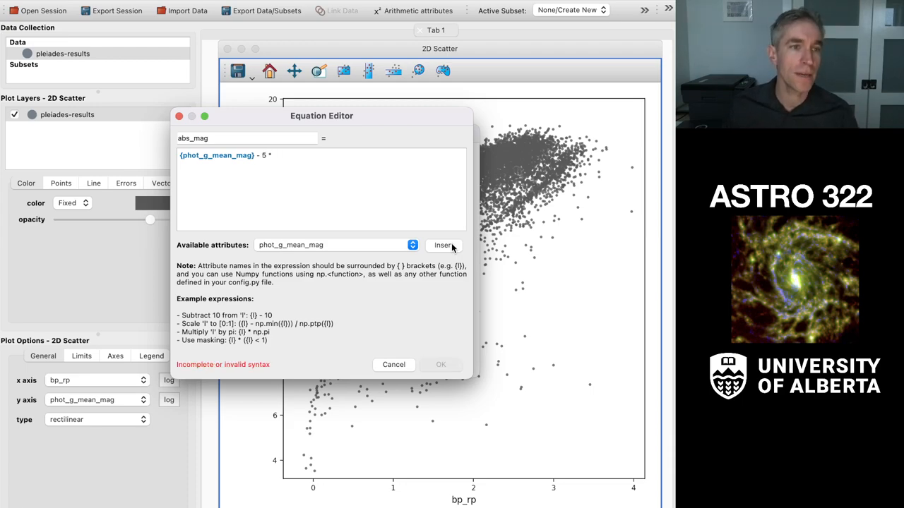
pyautogui.write('np.(')
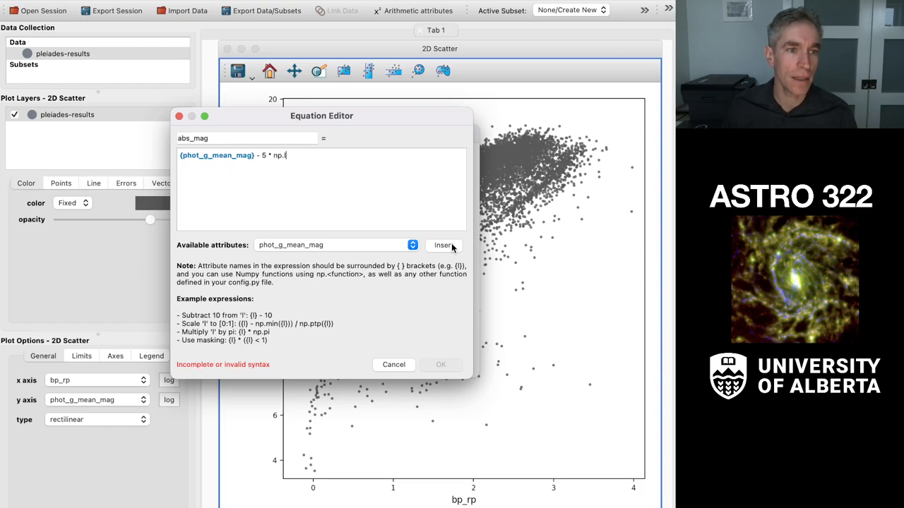
pyautogui.write('log10(')
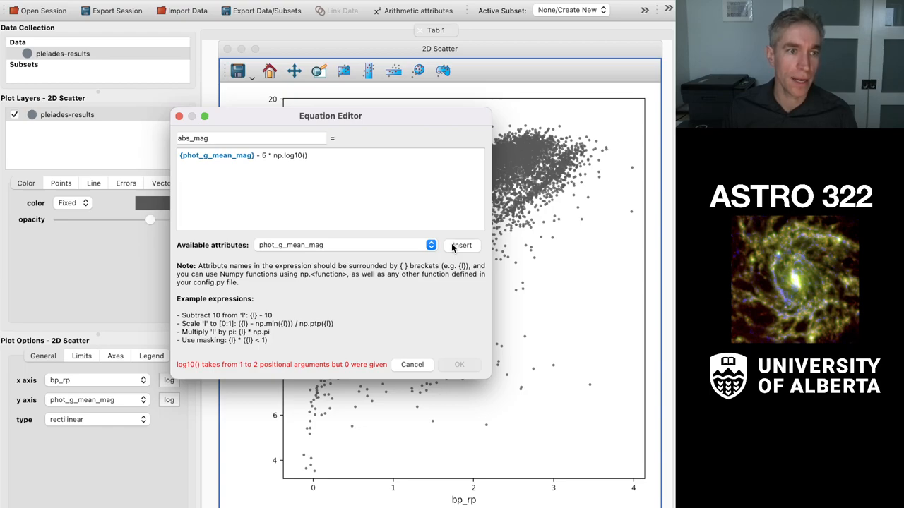
pyautogui.write('+ 5')
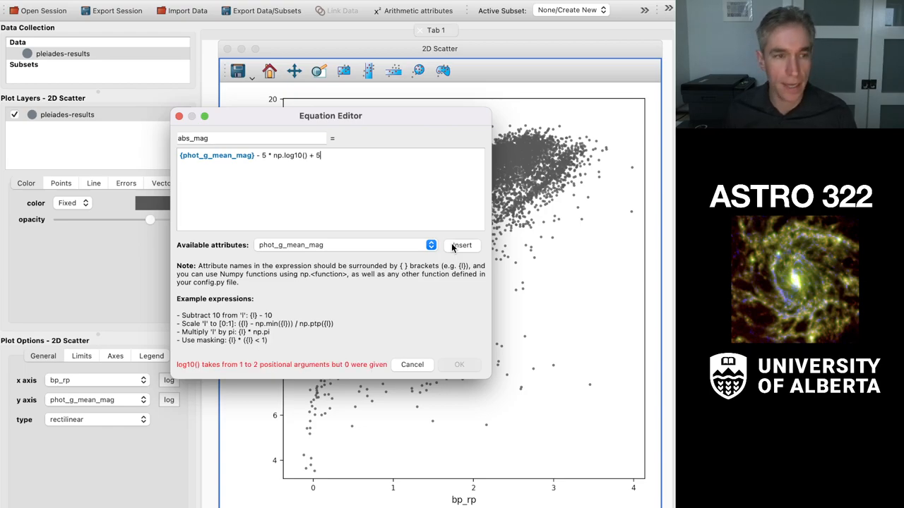
pyautogui.write('1a')
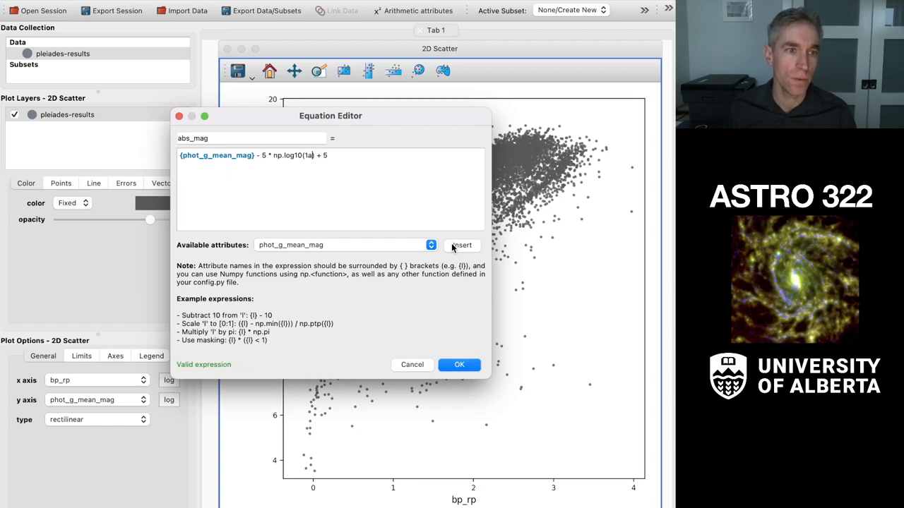
pyautogui.write('arcsec/parallax')
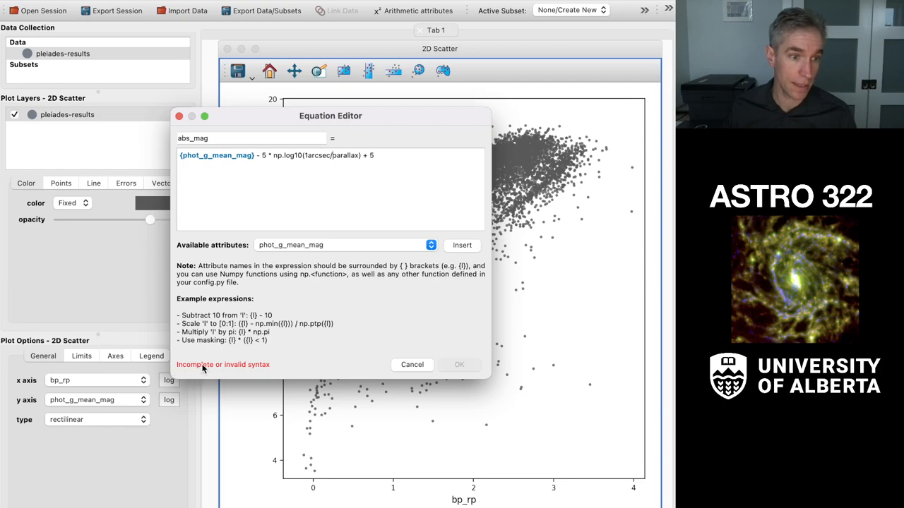
pyautogui.moveTo(286, 347)
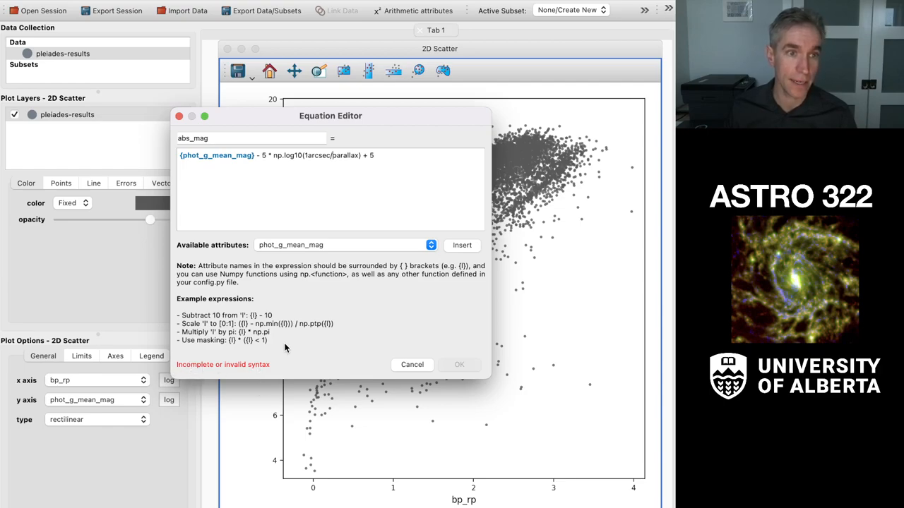
# Replace the parallax placeholder with the inserted {parallax} attribute.
pyautogui.doubleClick(346, 156)
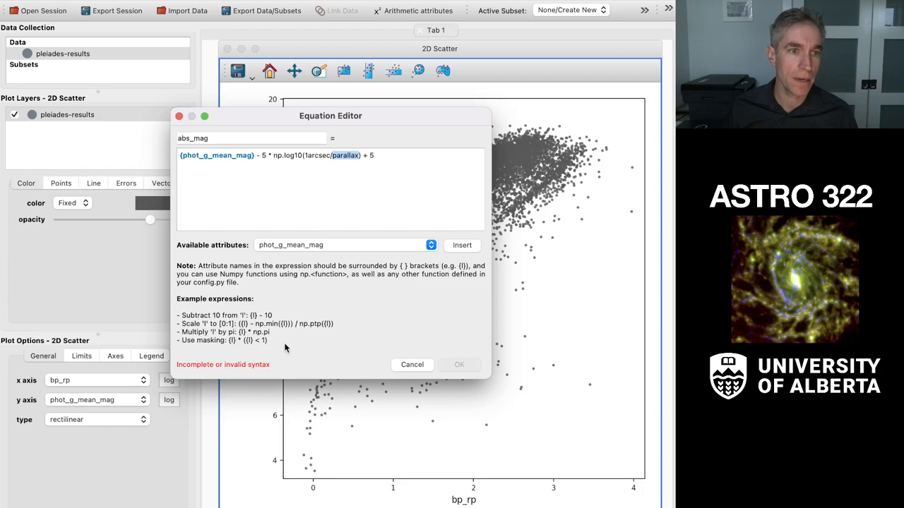
pyautogui.click(429, 245)
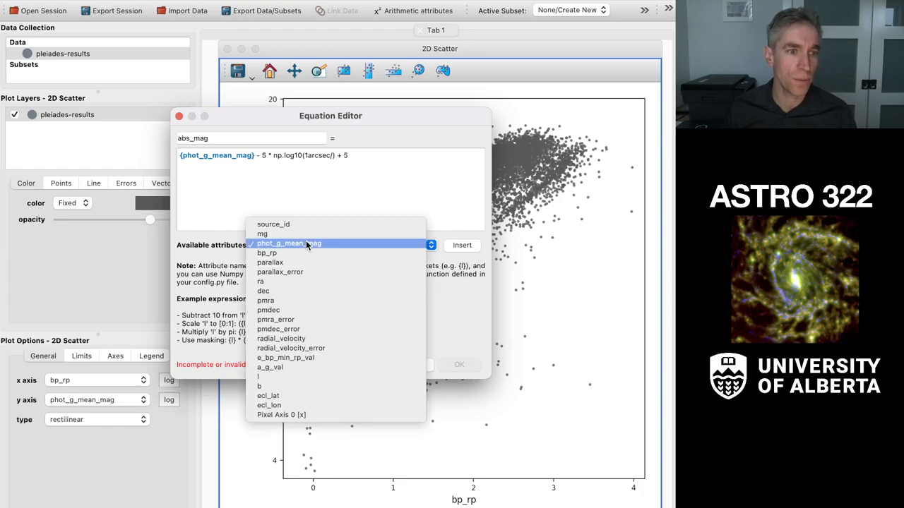
pyautogui.click(271, 253)
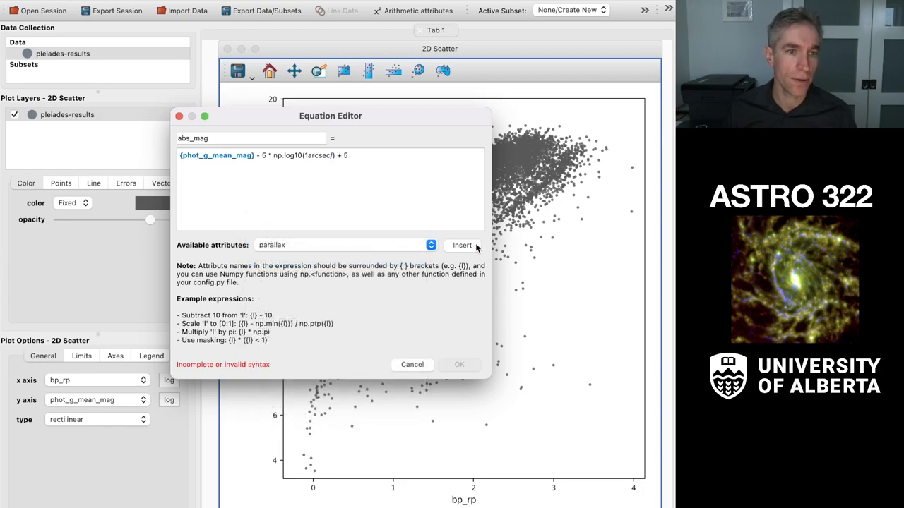
pyautogui.click(462, 246)
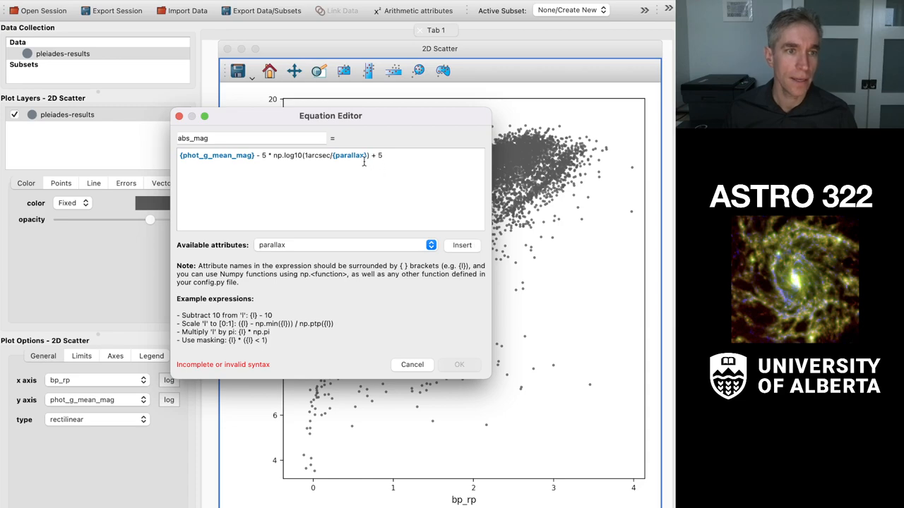
pyautogui.moveTo(349, 167)
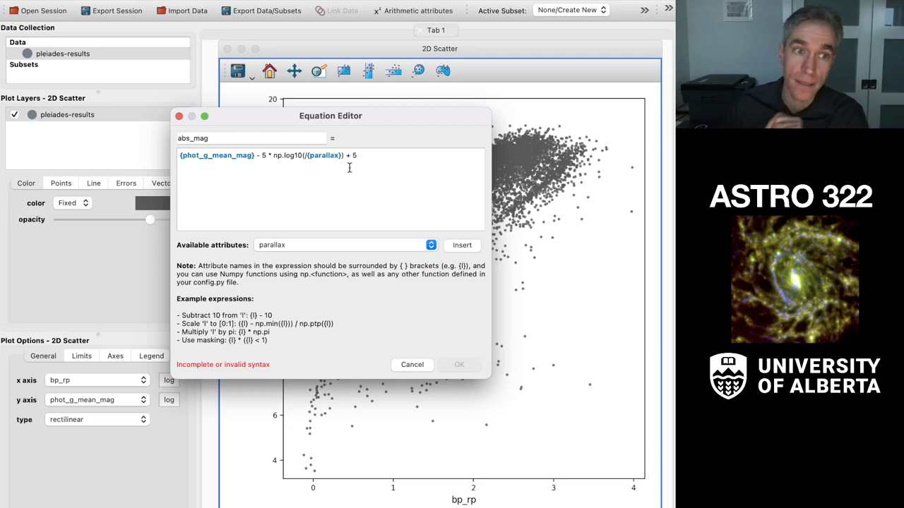
# Change 1arcsec to 1000 and save abs_mag as a valid new attribute.
pyautogui.write('1000')
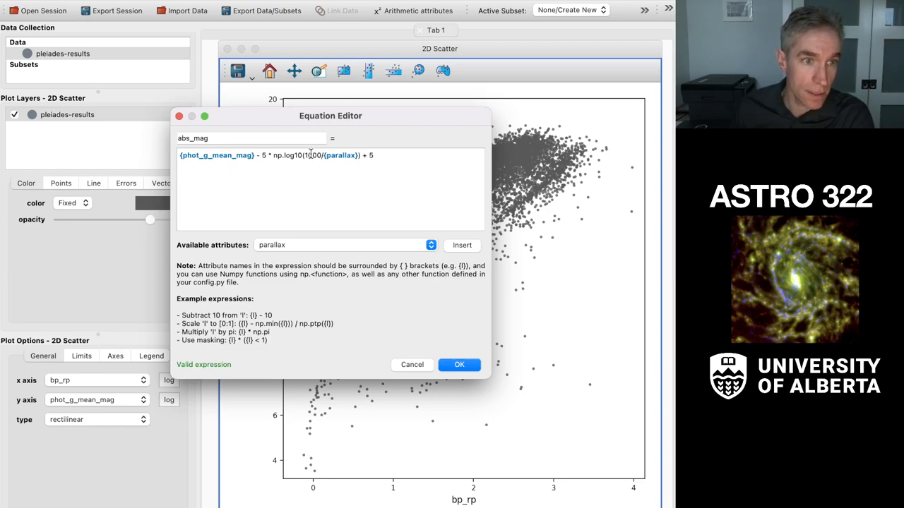
pyautogui.tripleClick(276, 154)
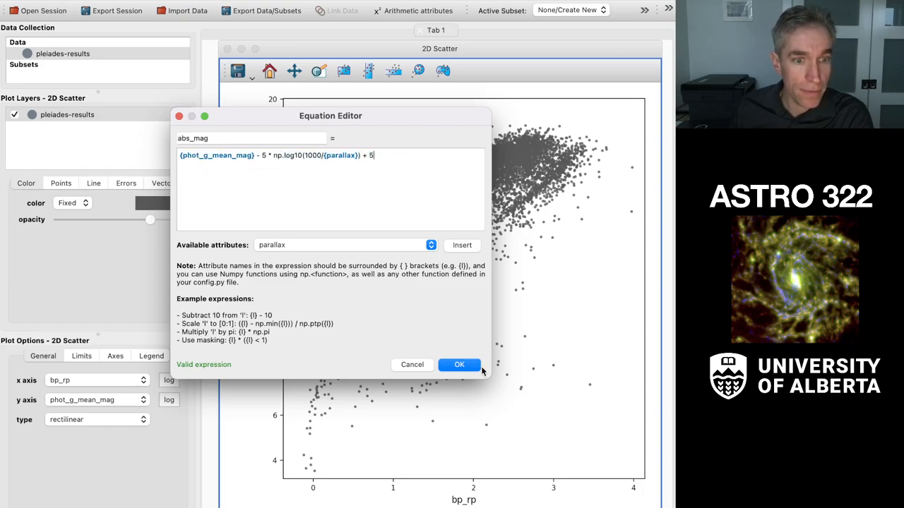
pyautogui.click(459, 365)
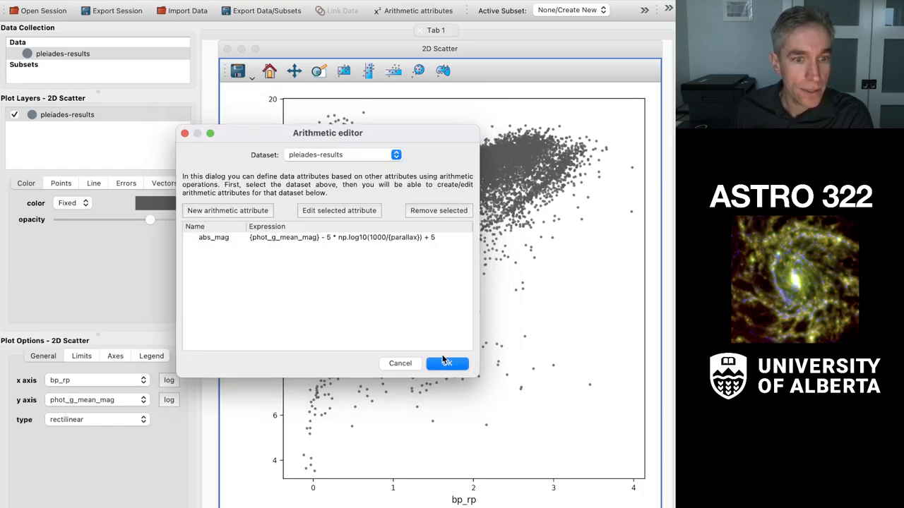
pyautogui.moveTo(376, 285)
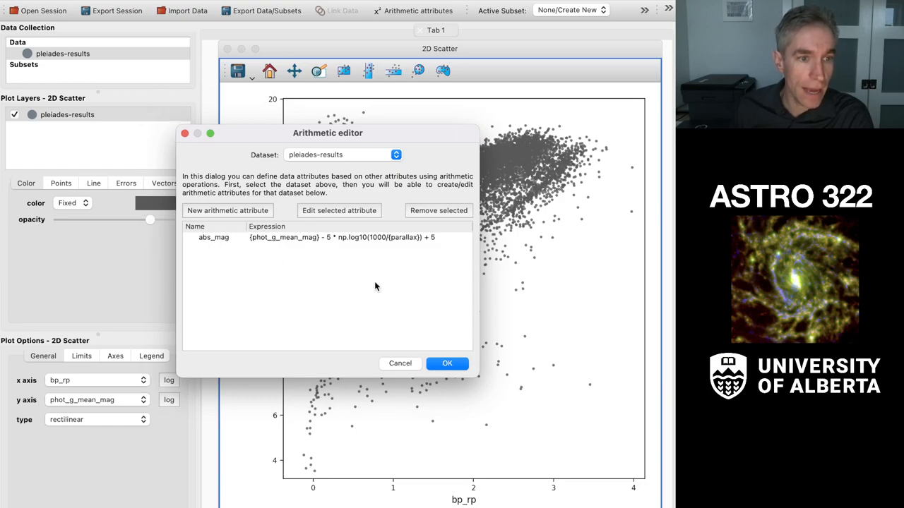
pyautogui.click(446, 363)
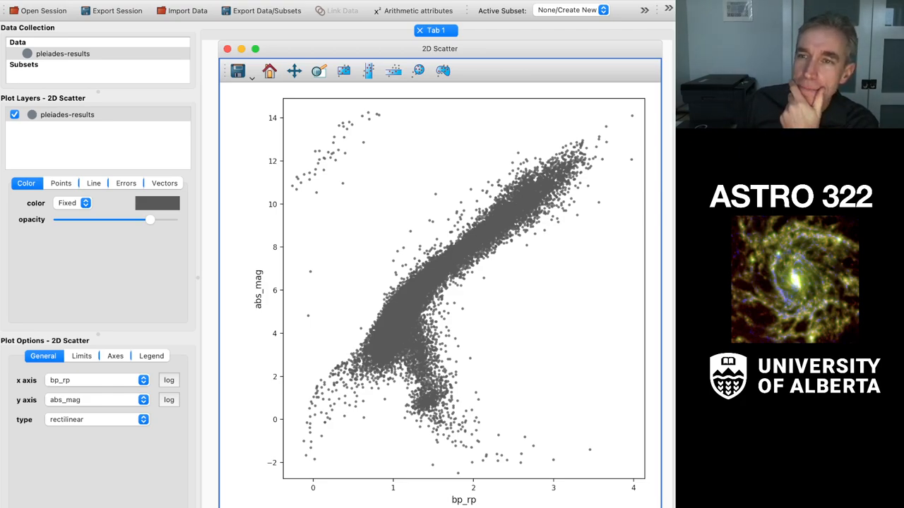
pyautogui.moveTo(209, 350)
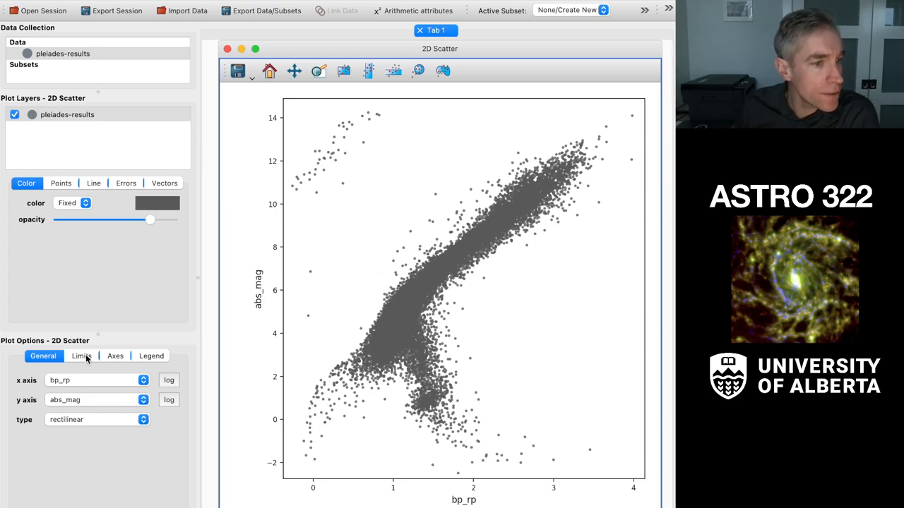
# Invert the abs_mag y axis in the Limits settings so brighter stars sit at the top.
pyautogui.click(82, 355)
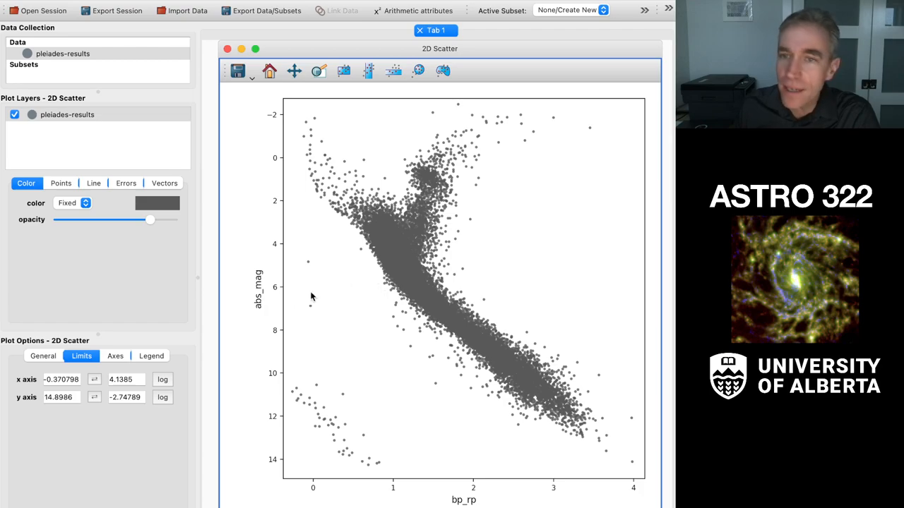
# Label the x axis BP-RP and the y axis Absolute Magnitude.
pyautogui.click(115, 356)
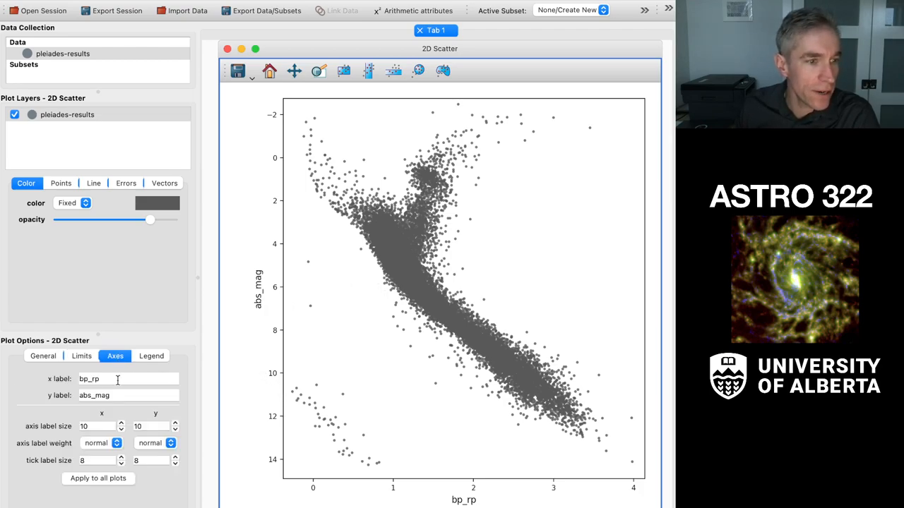
pyautogui.tripleClick(115, 378)
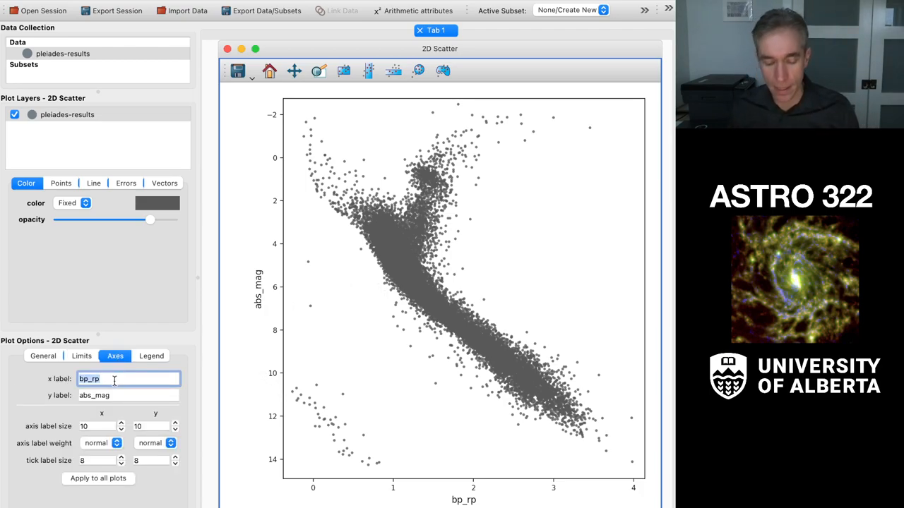
pyautogui.write('BP-RP')
pyautogui.click(127, 396)
pyautogui.write('Absolute Magnitude')
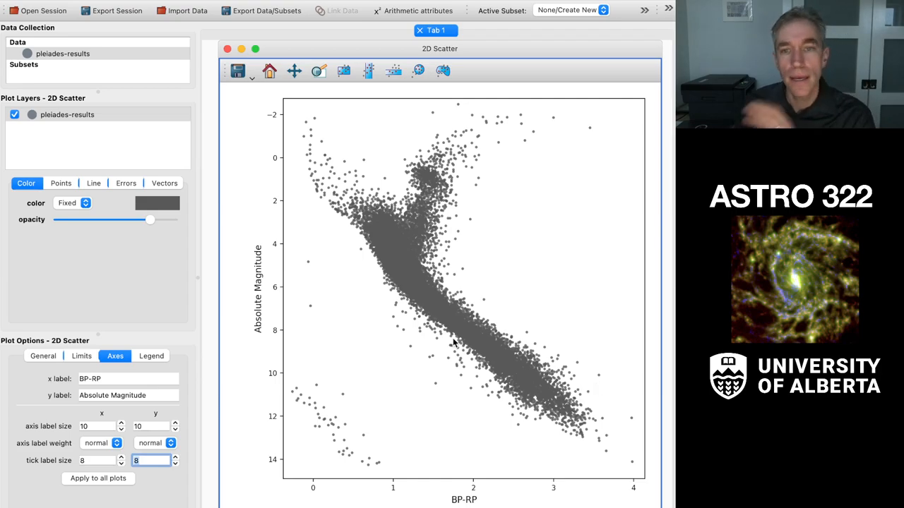
pyautogui.moveTo(571, 406)
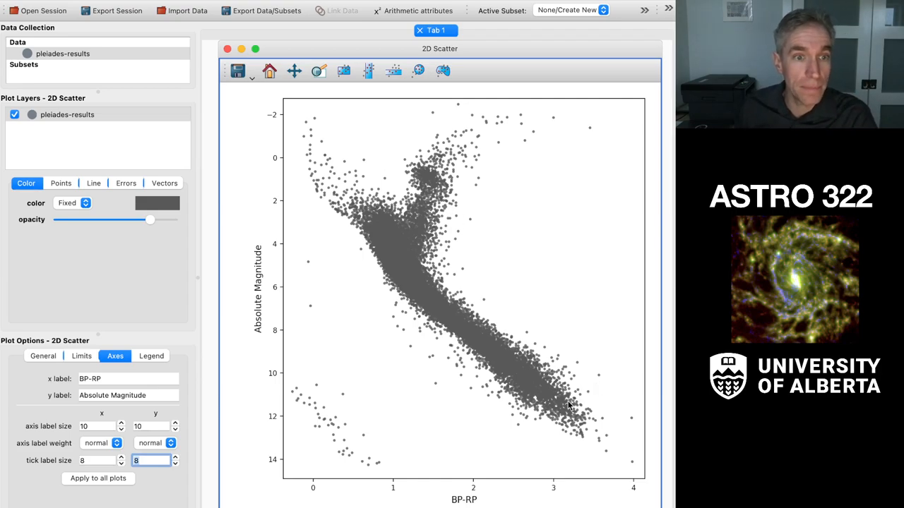
pyautogui.moveTo(530, 359)
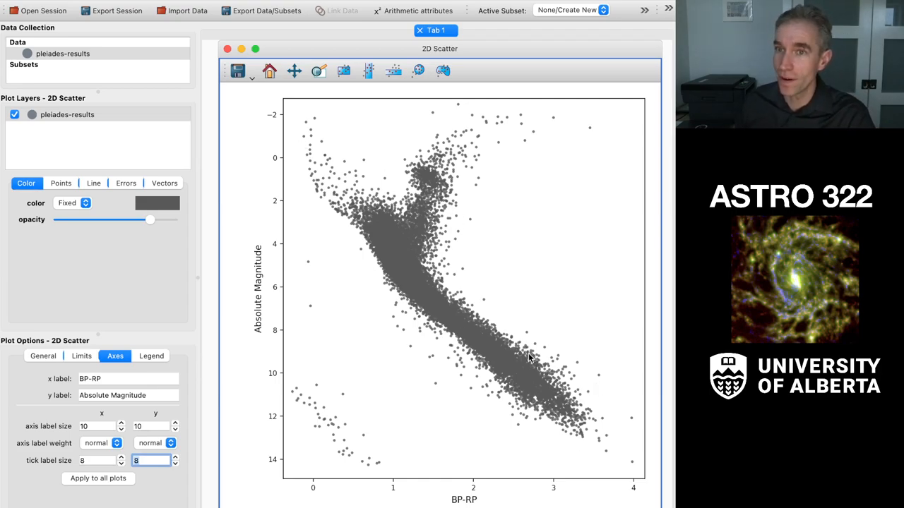
pyautogui.moveTo(437, 466)
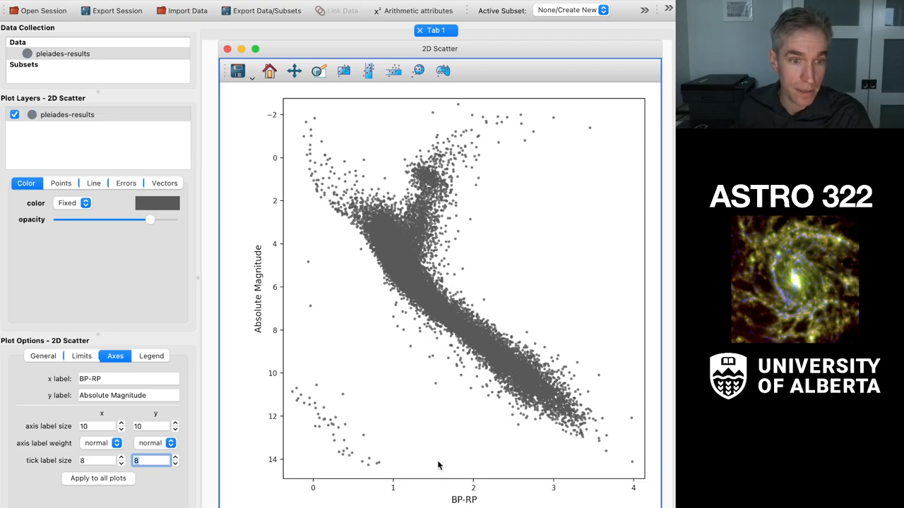
pyautogui.moveTo(419, 182)
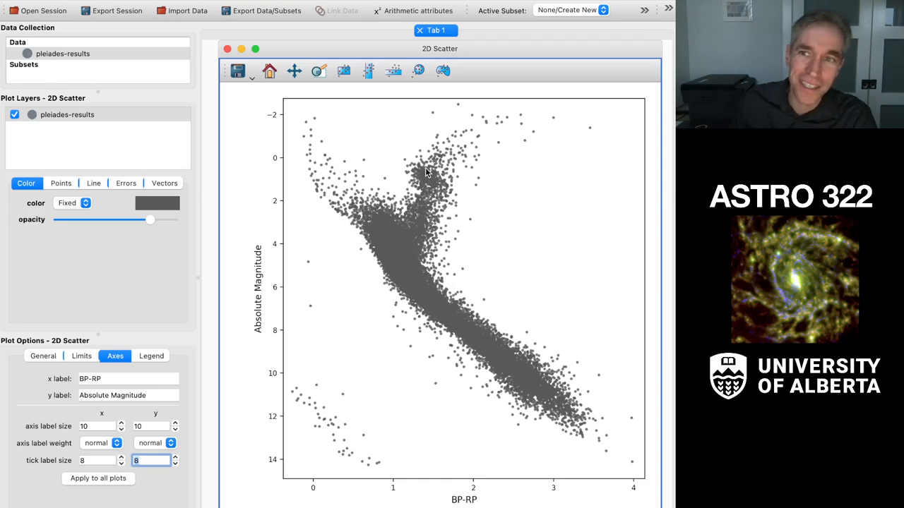
pyautogui.moveTo(415, 271)
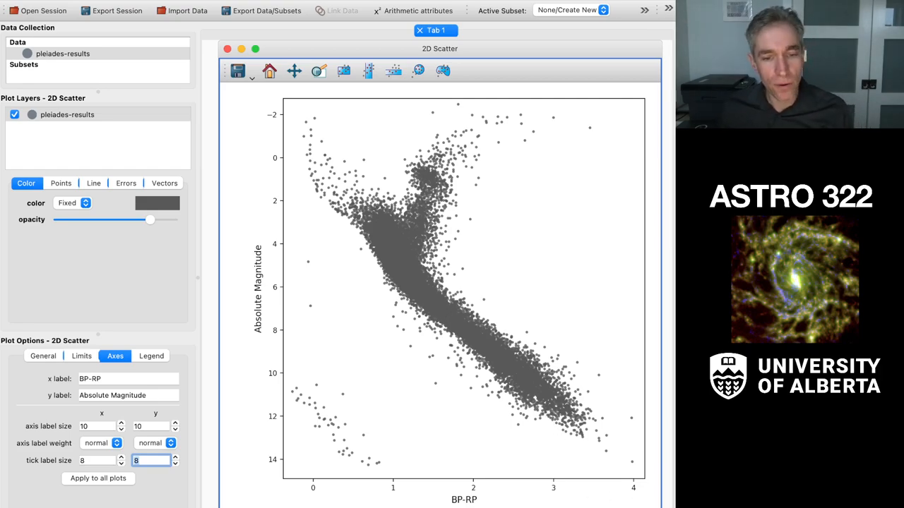
# Add a second 2D scatter viewer of pleiades-results plotting dec against ra.
pyautogui.moveTo(661, 507); pyautogui.dragTo(430, 265)
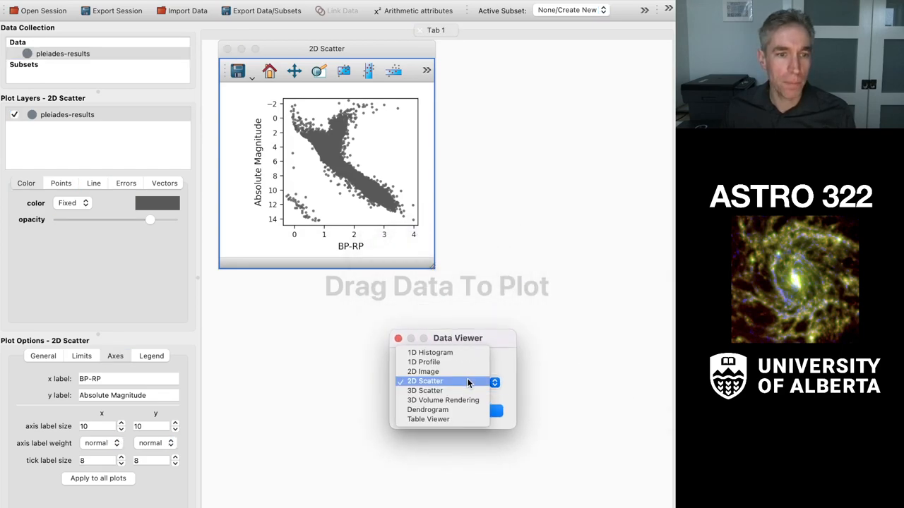
pyautogui.click(423, 381)
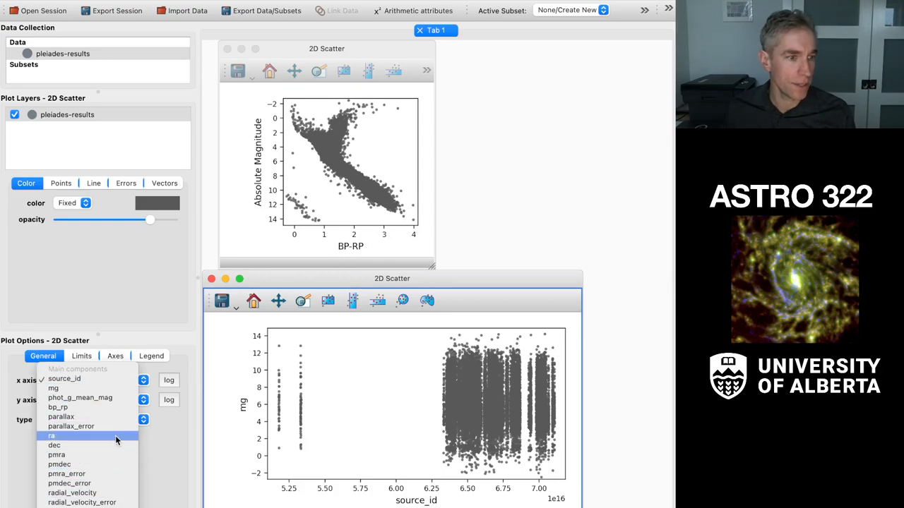
pyautogui.click(51, 437)
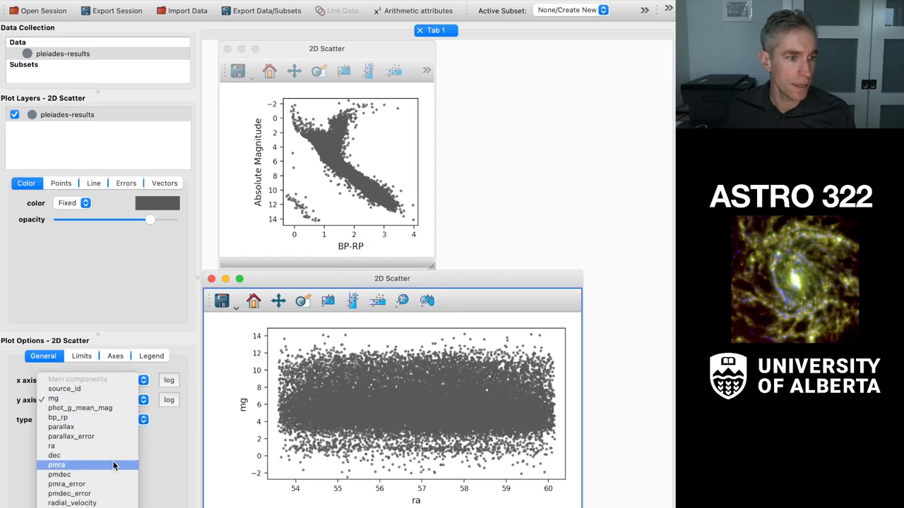
pyautogui.click(53, 455)
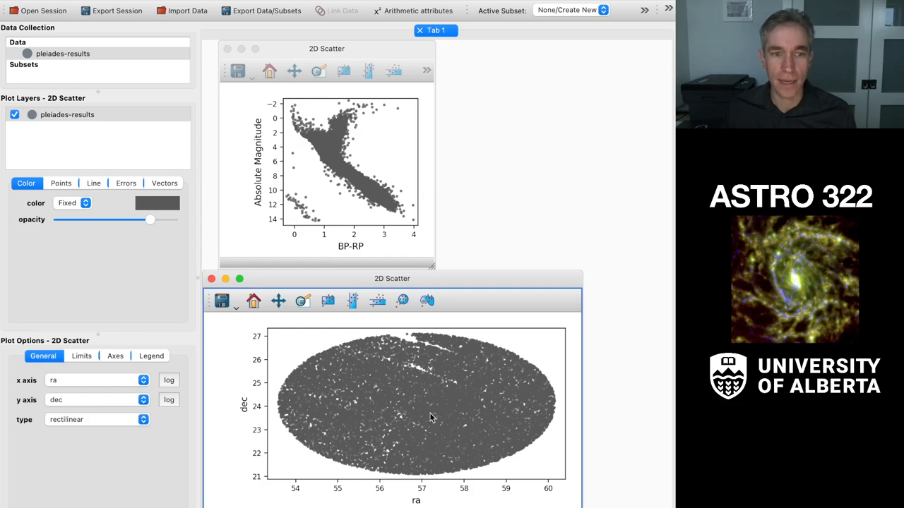
pyautogui.moveTo(582, 501)
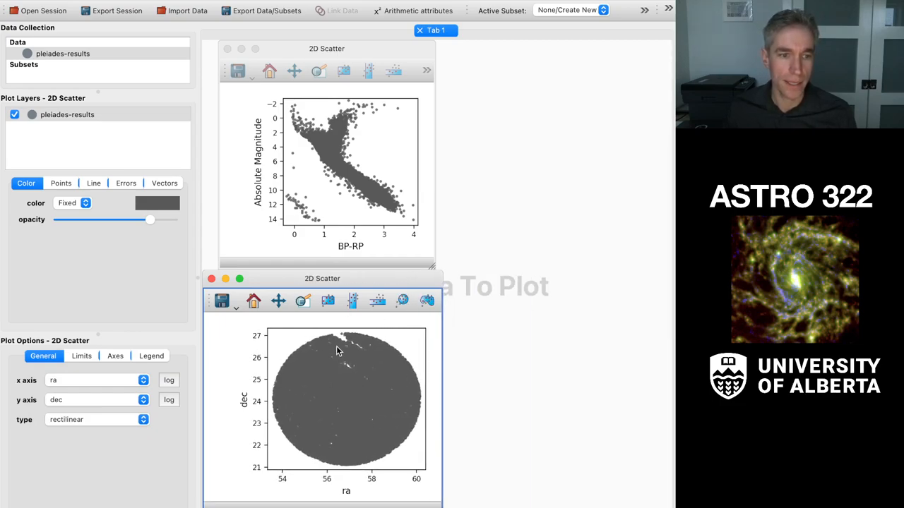
pyautogui.moveTo(359, 429)
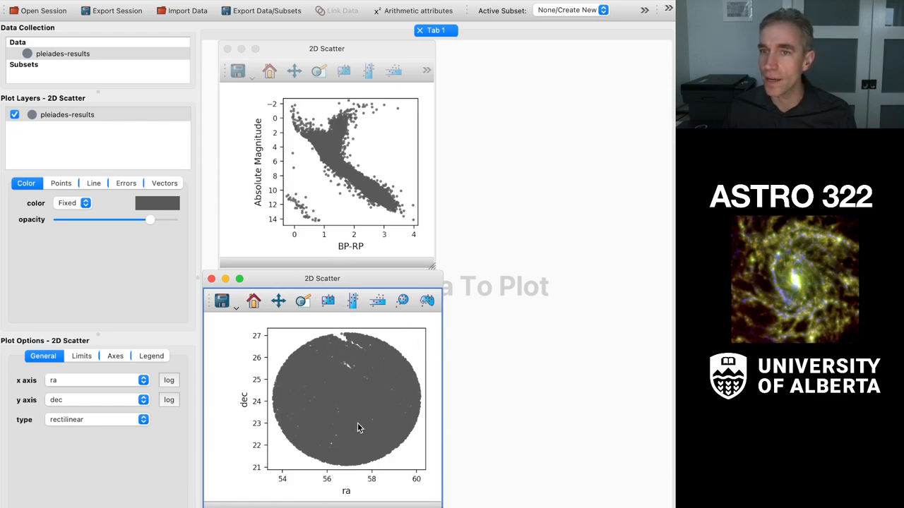
pyautogui.moveTo(362, 414)
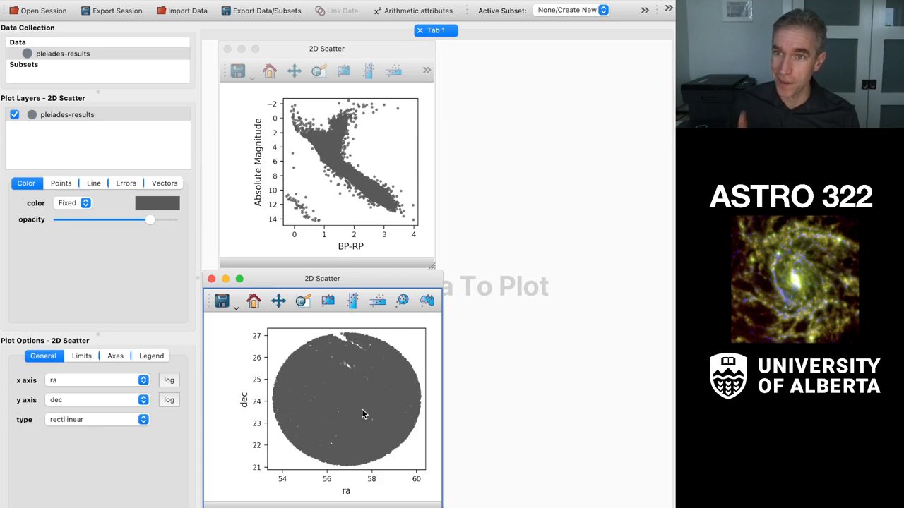
pyautogui.moveTo(311, 398)
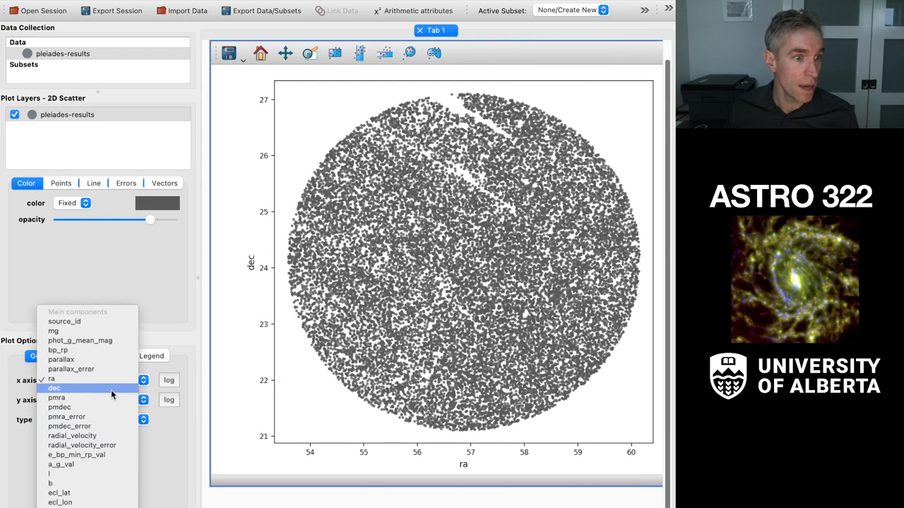
# Plot pmdec against pmra and lasso the clump near pmra 20, pmdec −45 as Subset 1.
pyautogui.click(57, 407)
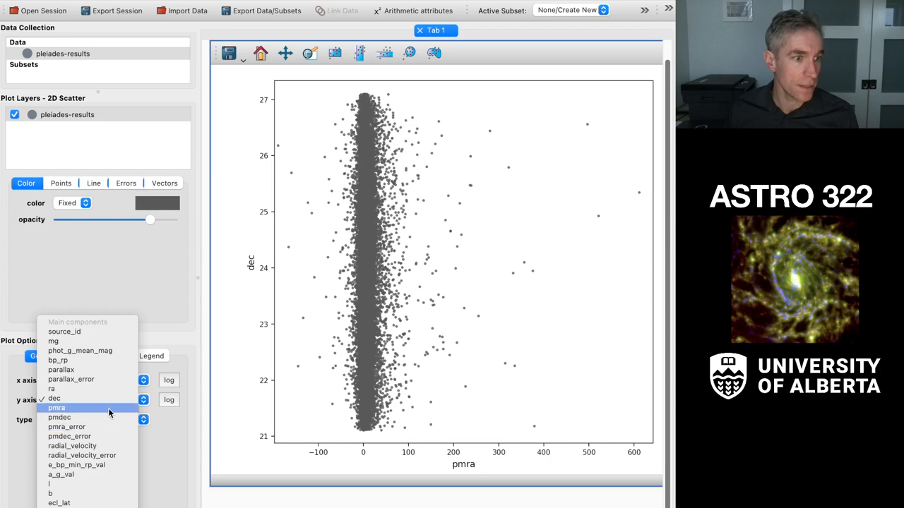
pyautogui.click(59, 418)
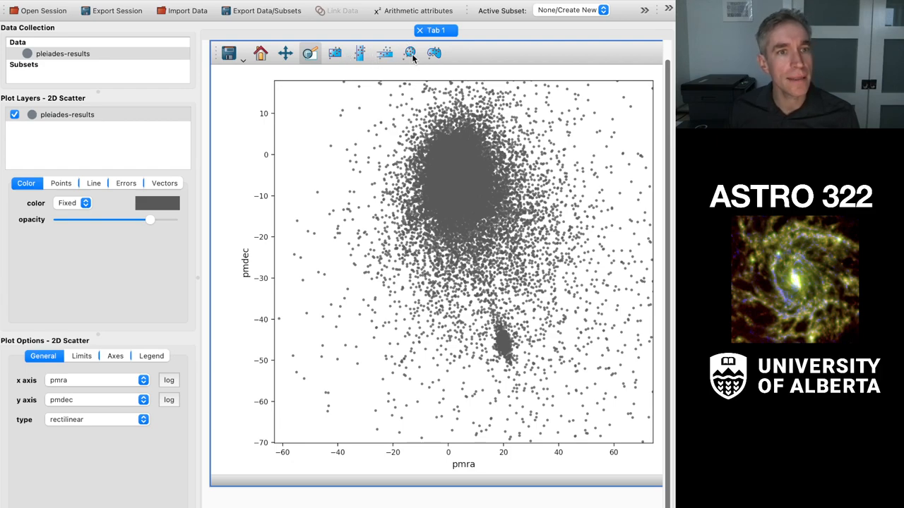
pyautogui.click(434, 54)
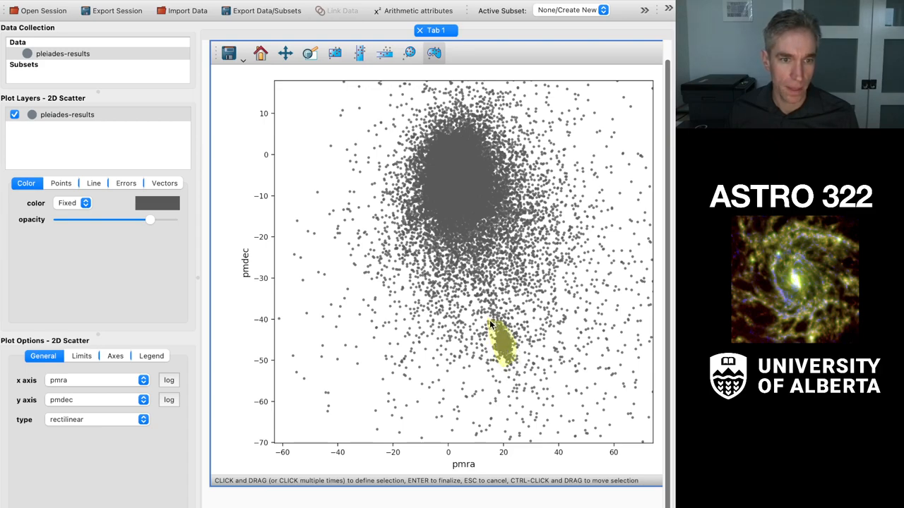
pyautogui.press('Return')
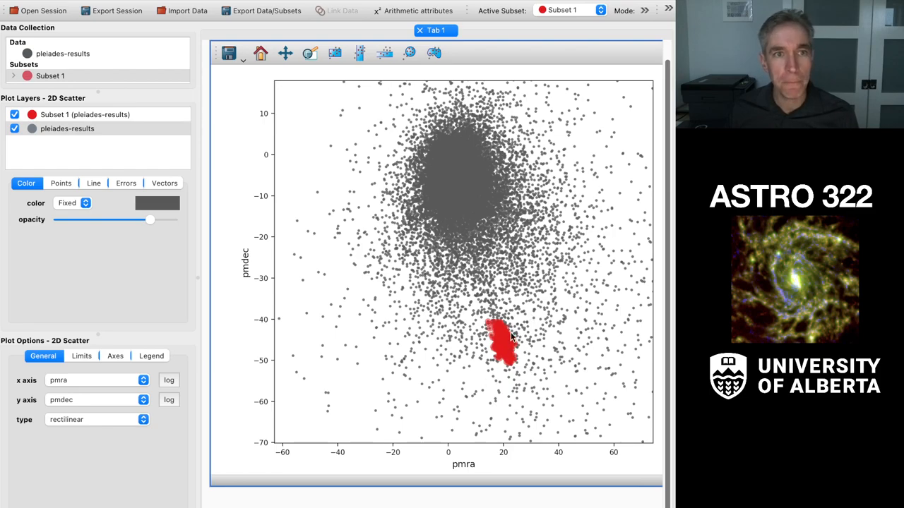
pyautogui.moveTo(537, 44)
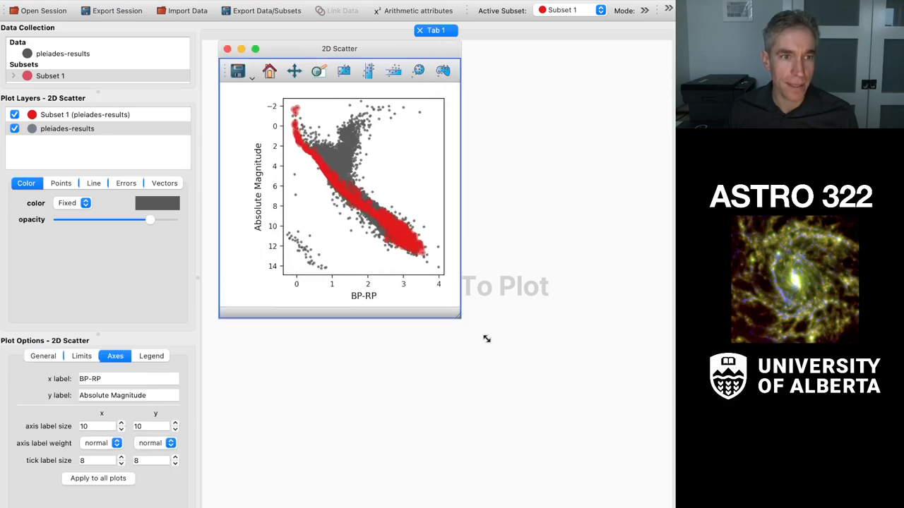
# Enlarge the HR-diagram scatter viewer so the red Pleiades main sequence spans the canvas.
pyautogui.moveTo(459, 318); pyautogui.dragTo(664, 501)
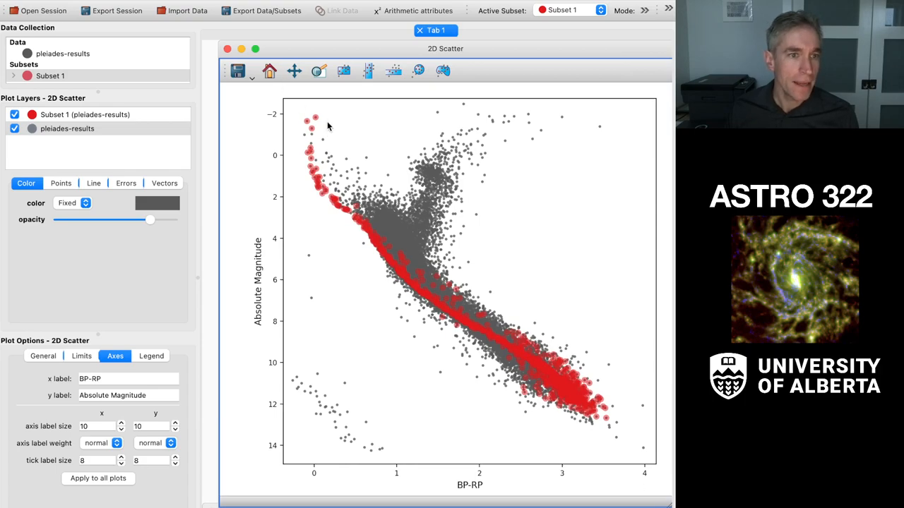
pyautogui.moveTo(398, 276)
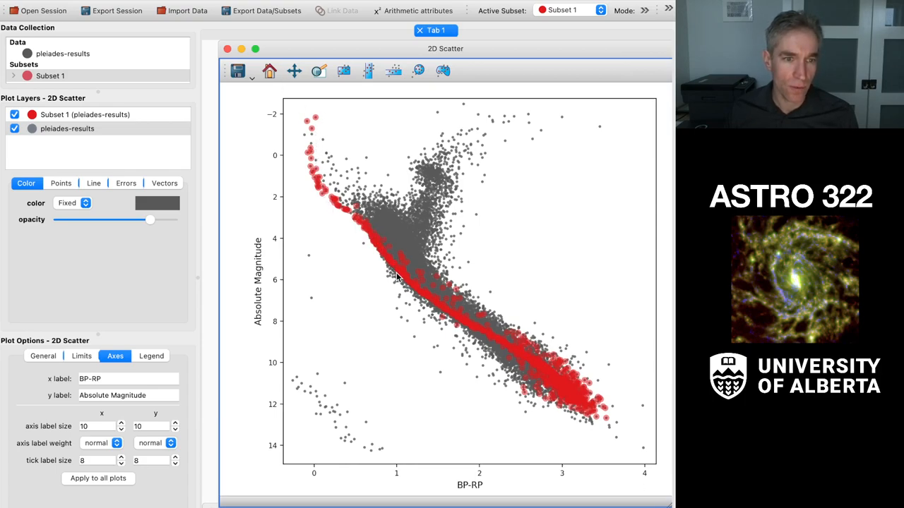
pyautogui.moveTo(593, 416)
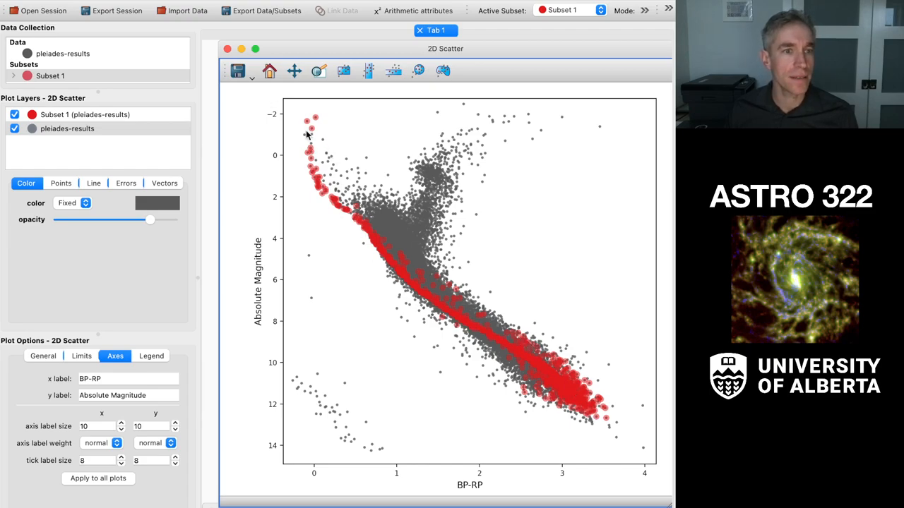
pyautogui.moveTo(551, 378)
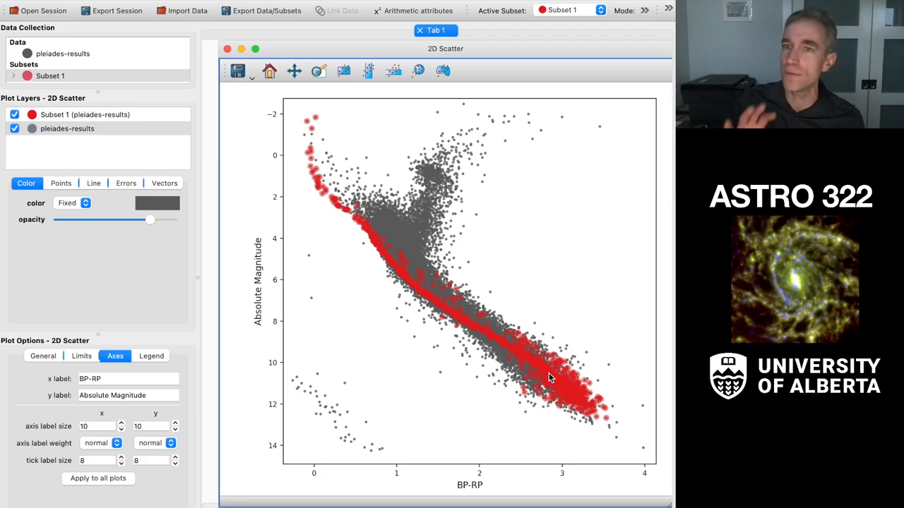
pyautogui.moveTo(299, 153)
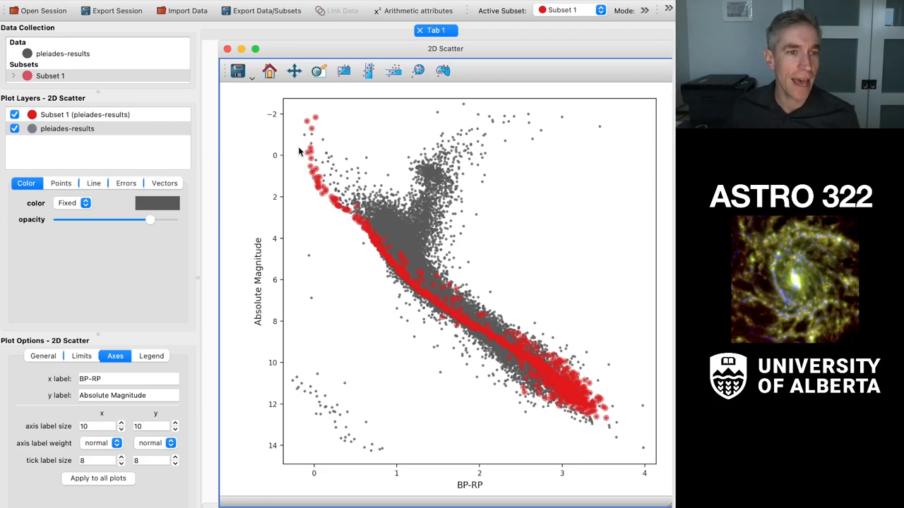
pyautogui.moveTo(576, 399)
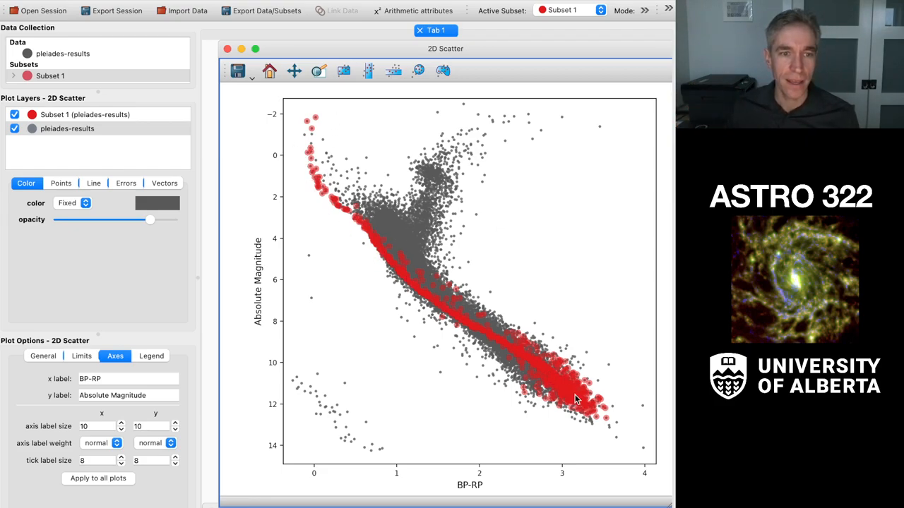
pyautogui.moveTo(558, 388)
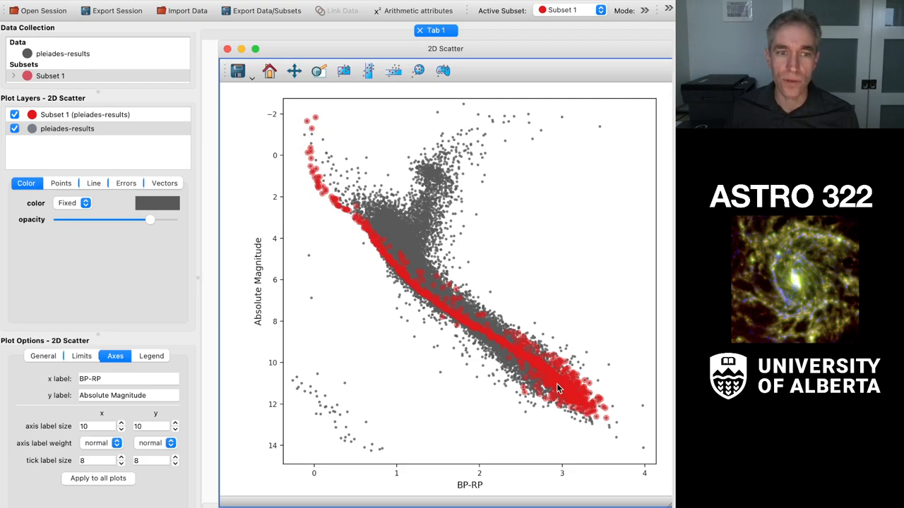
pyautogui.moveTo(386, 240)
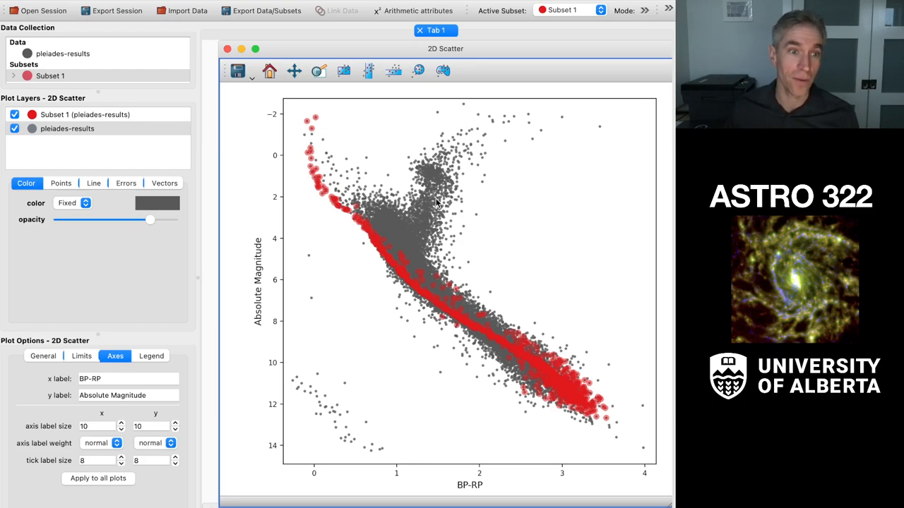
pyautogui.moveTo(459, 315)
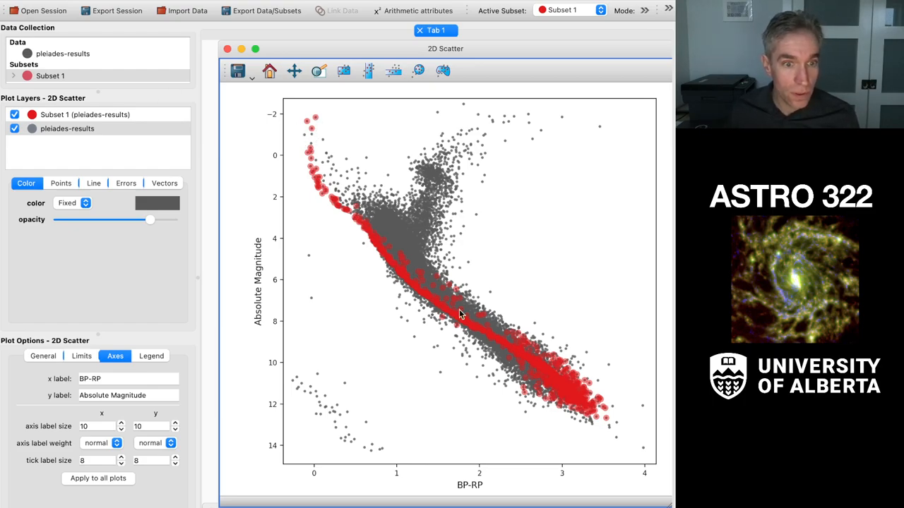
pyautogui.moveTo(374, 257)
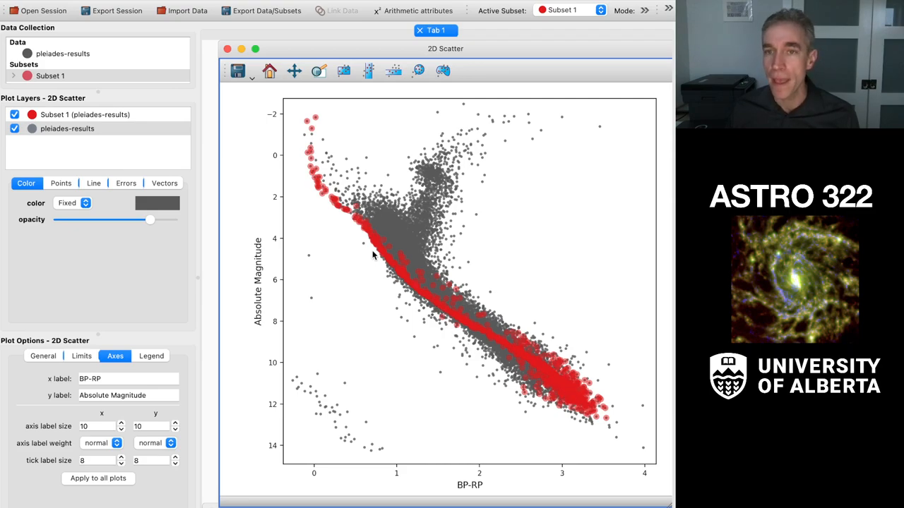
pyautogui.moveTo(358, 203)
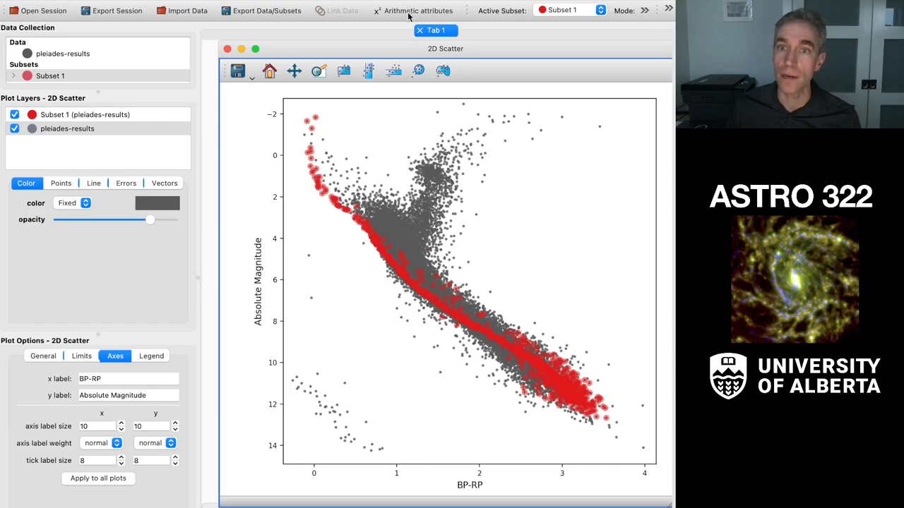
pyautogui.moveTo(395, 226)
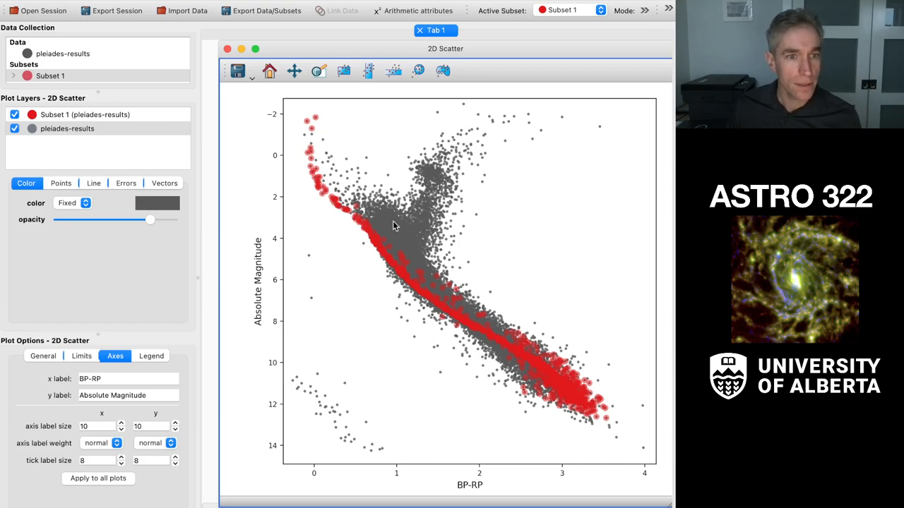
pyautogui.click(67, 128)
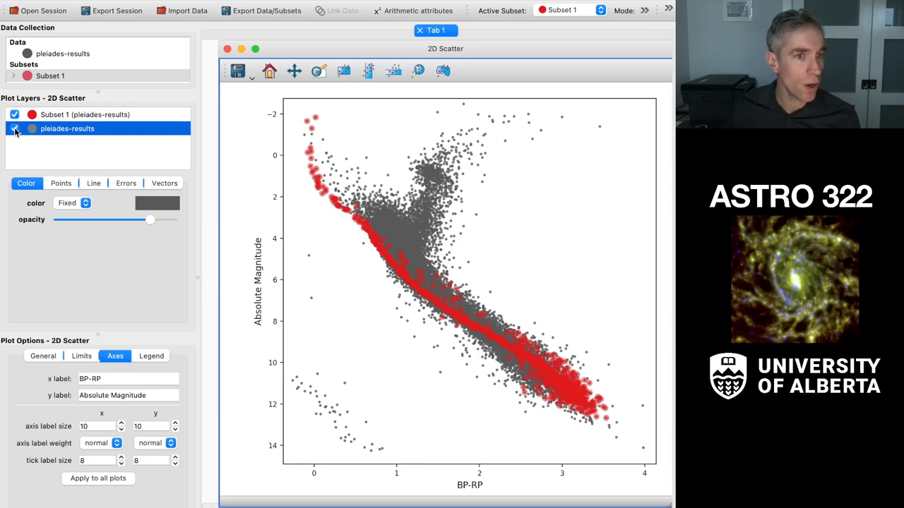
pyautogui.click(14, 129)
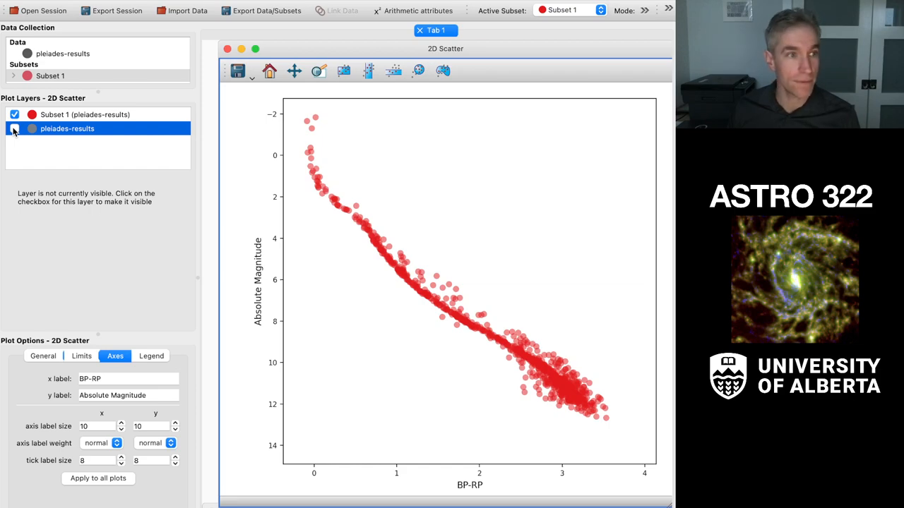
pyautogui.click(14, 129)
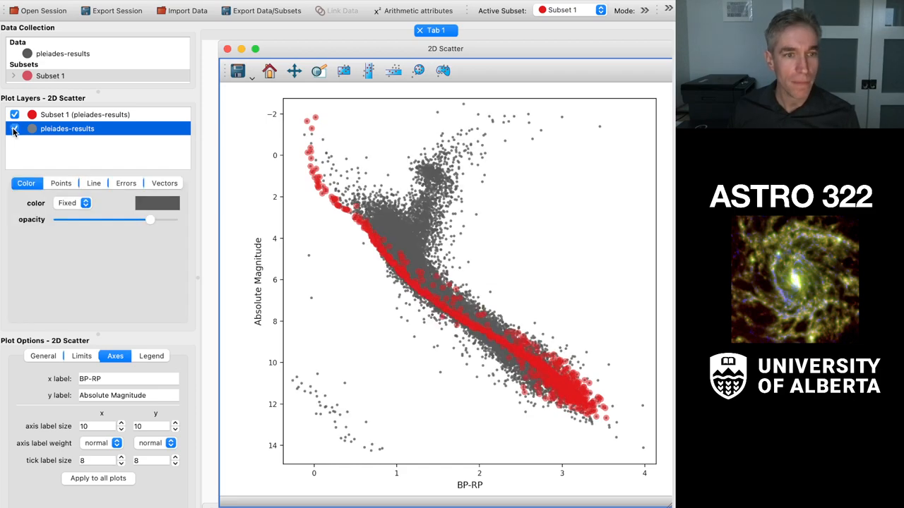